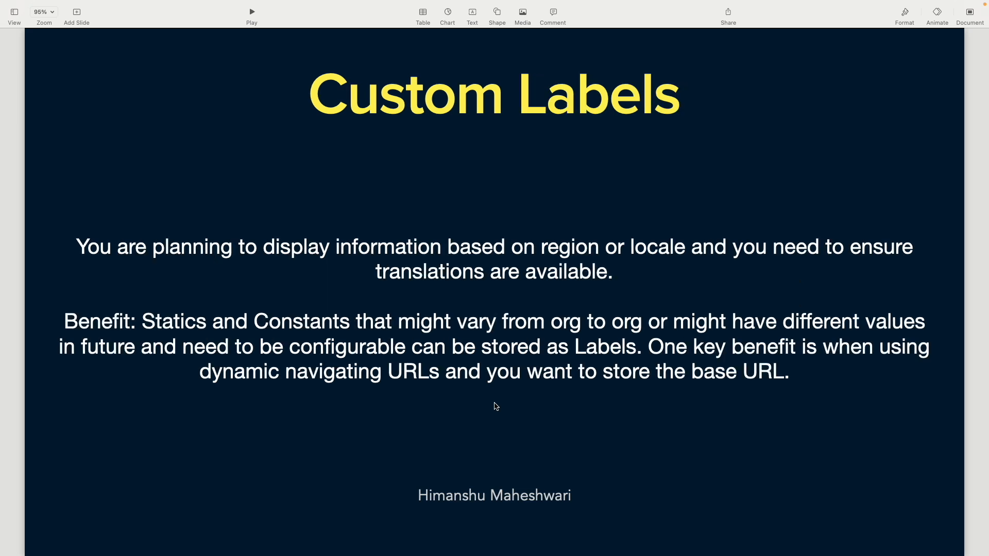
- Find Custom Labels via Quick Find and show the list with Max_Integers_Allowed and My_Primary_Queue
key("down")
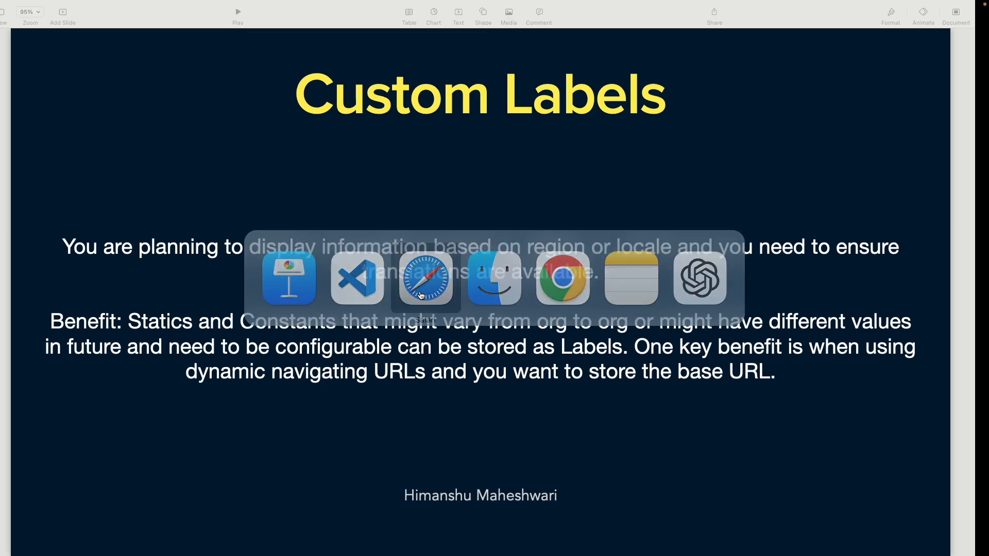
left_click(425, 278)
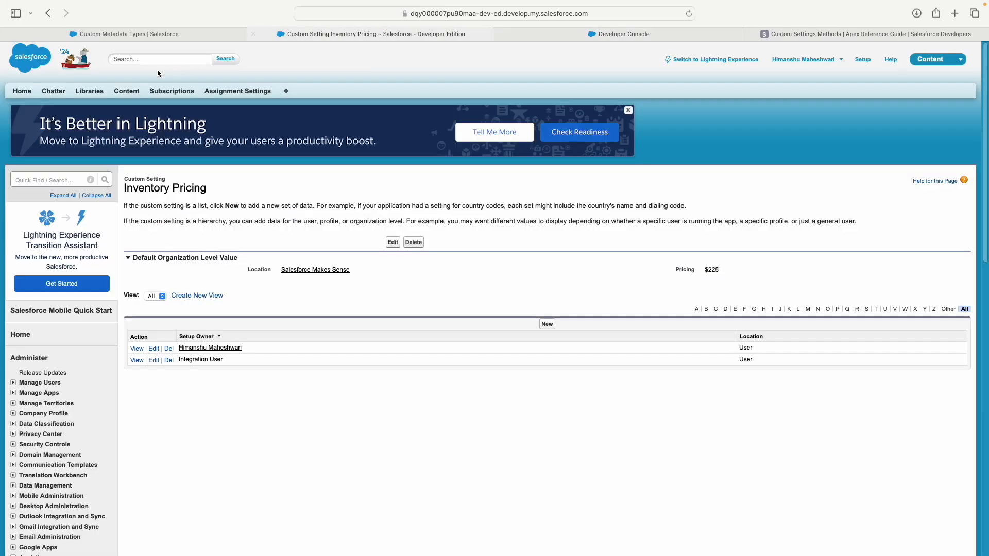
type("custom labels")
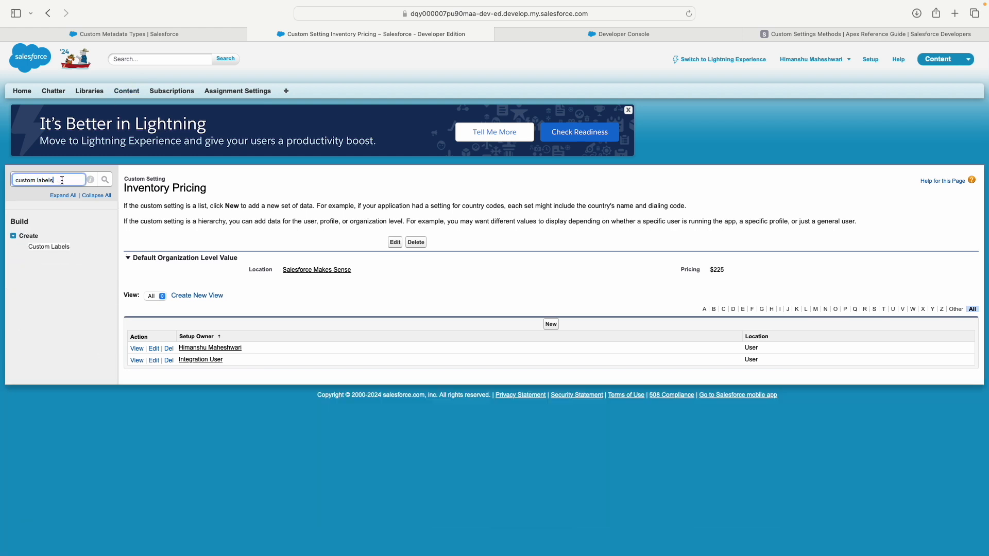
left_click(48, 247)
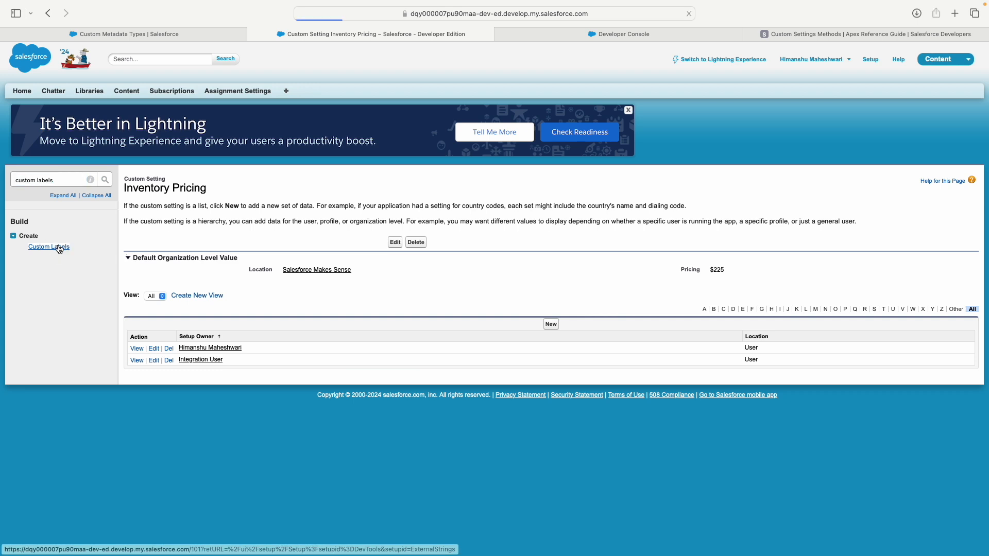
left_click(48, 246)
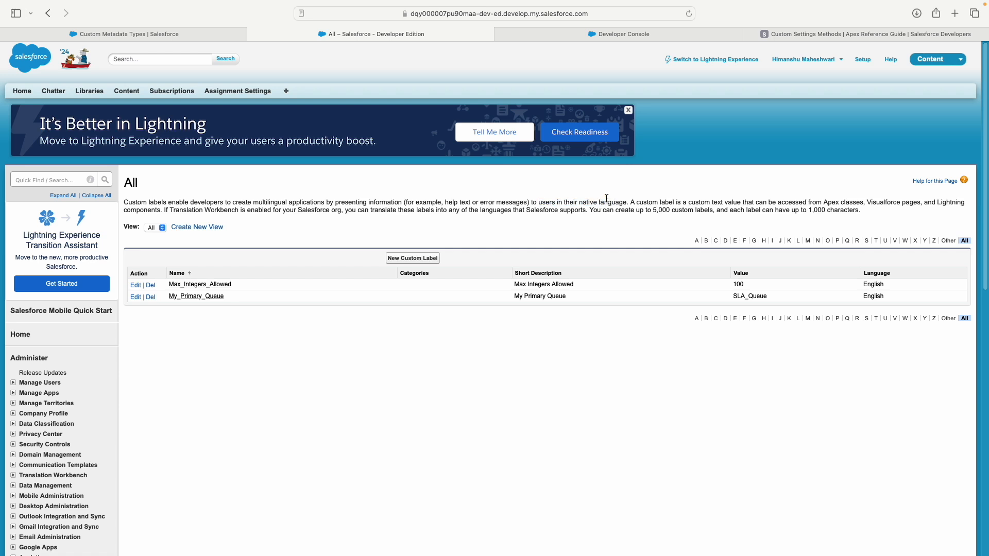
mouse_move(418, 342)
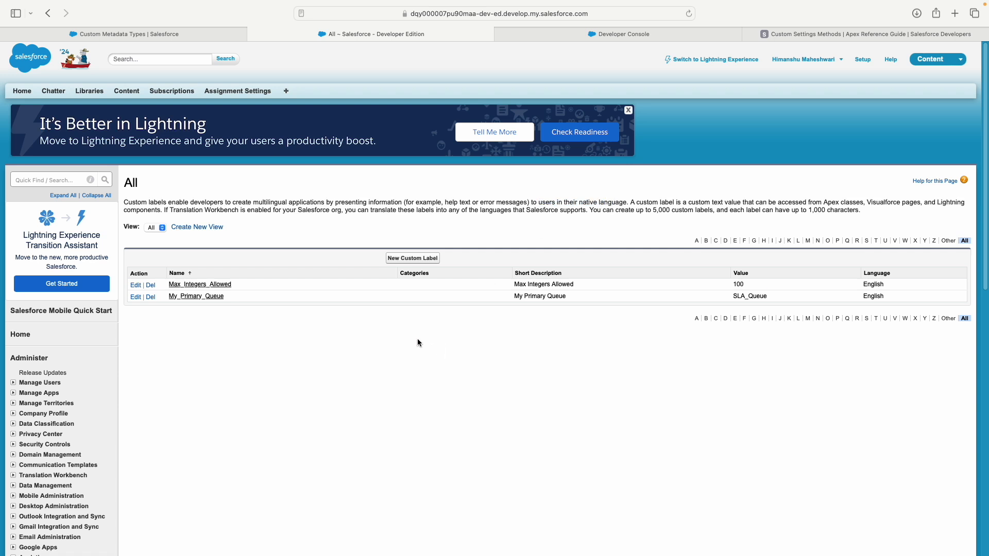
mouse_move(397, 349)
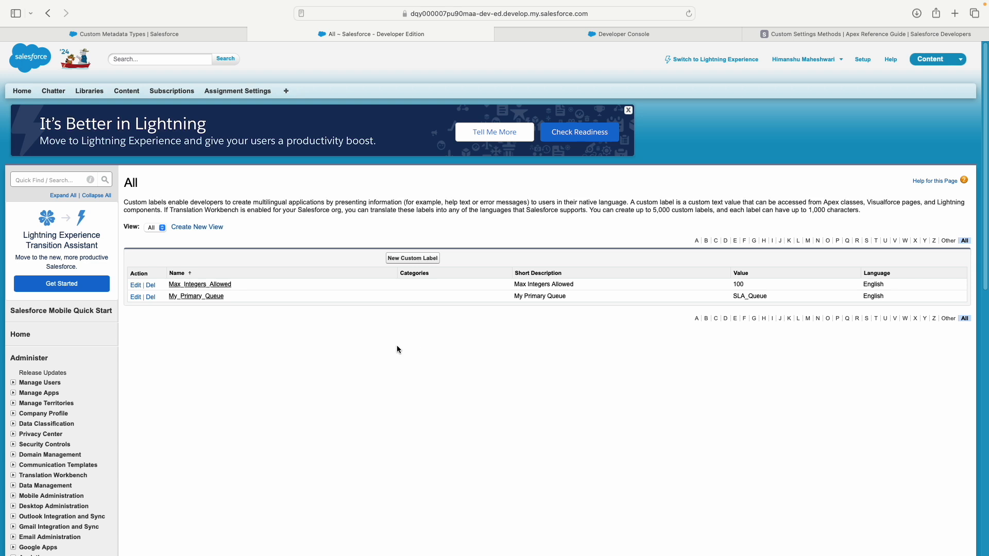
mouse_move(393, 350)
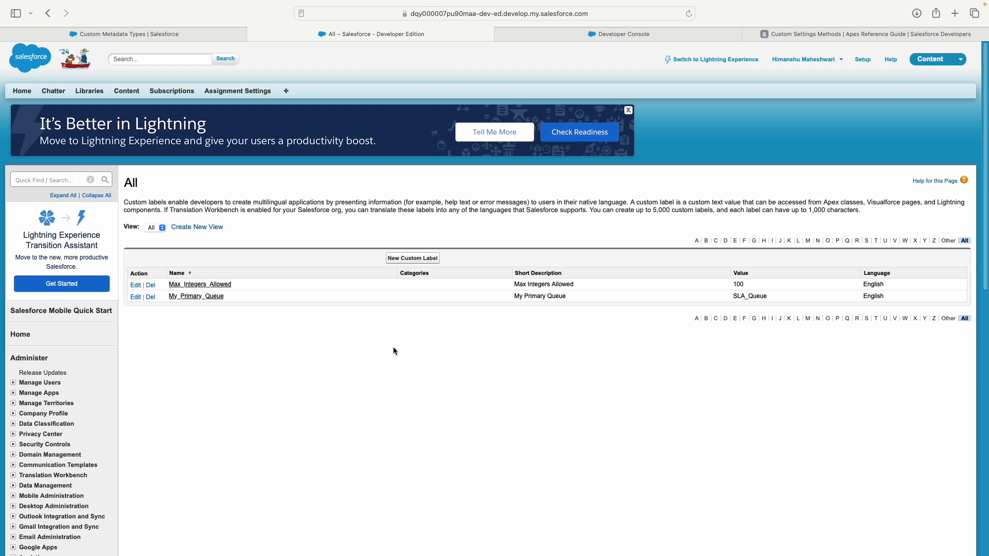
mouse_move(618, 235)
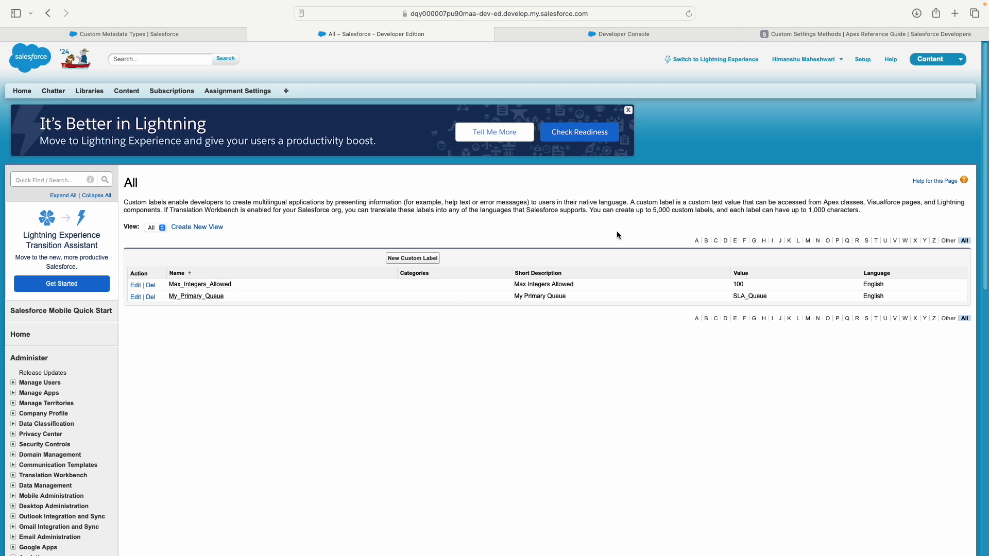
left_click_drag(743, 202, 784, 202)
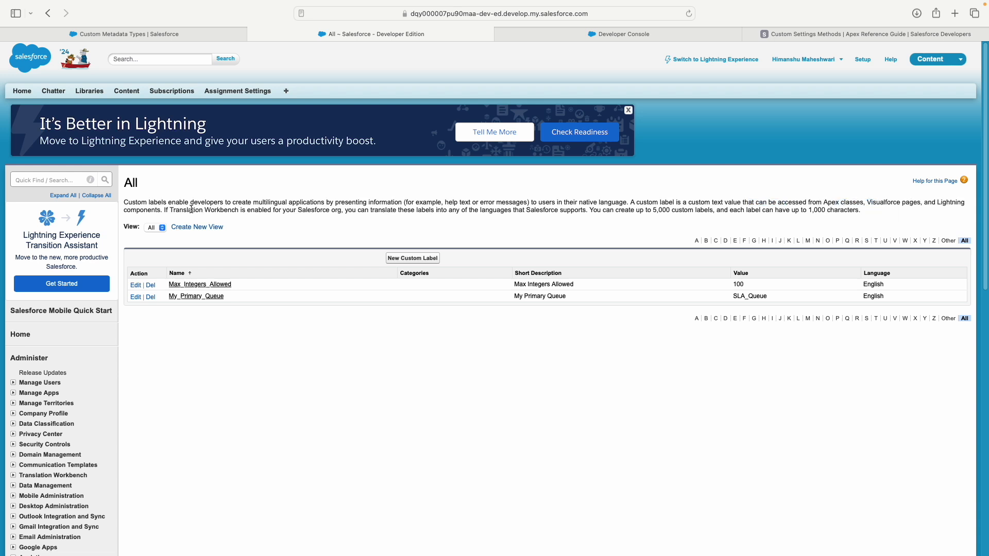
mouse_move(299, 217)
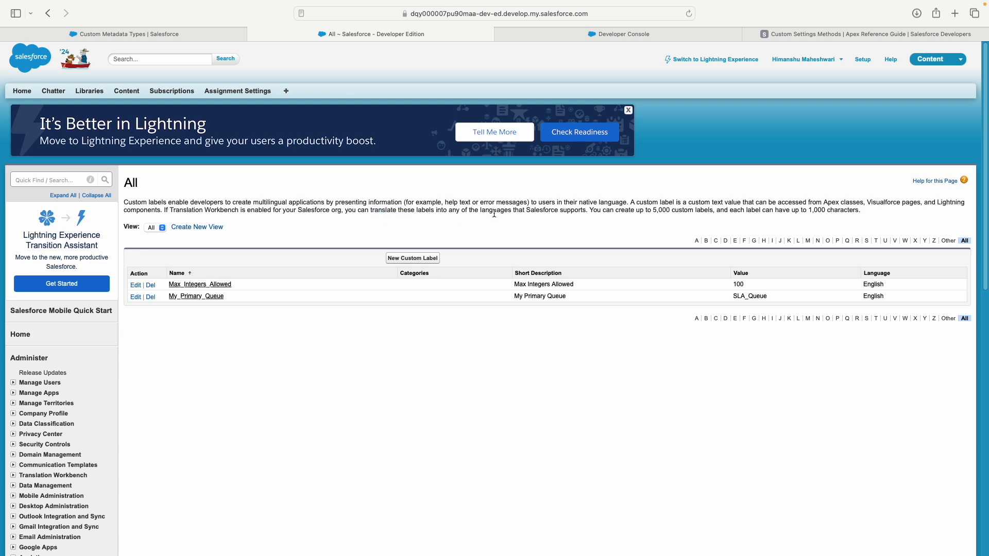
mouse_move(433, 230)
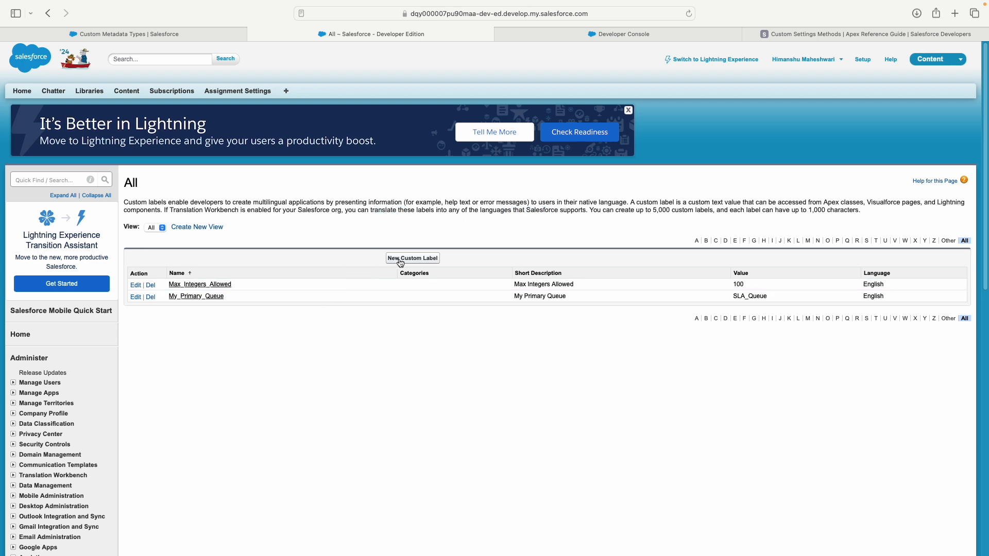
- Start a new custom label named MyHeaderInfo with the same short description
left_click(412, 257)
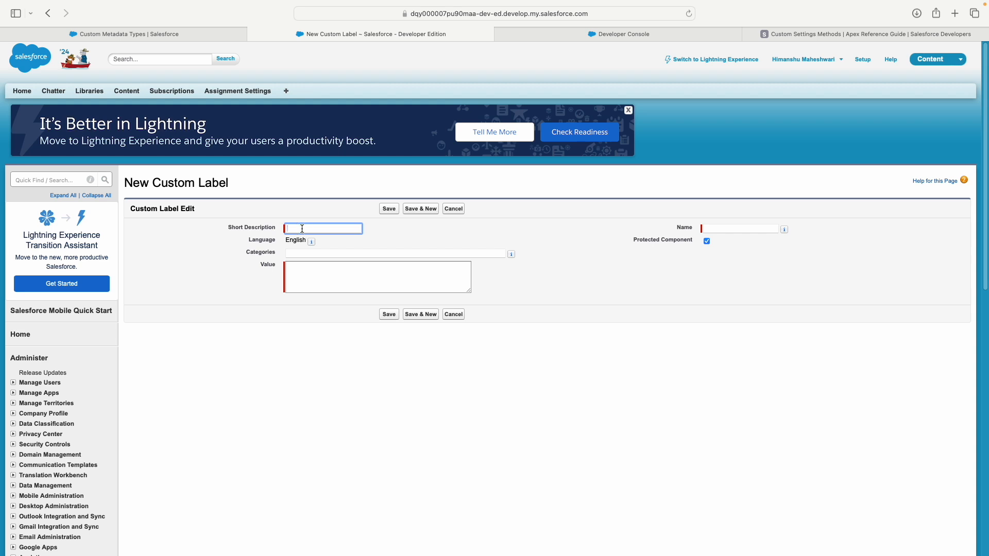
type("My")
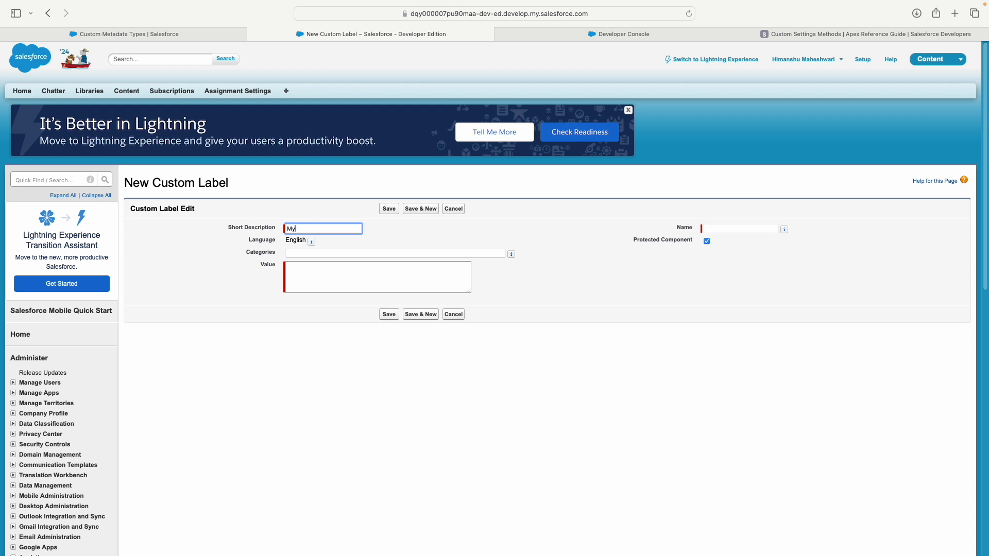
type("Header")
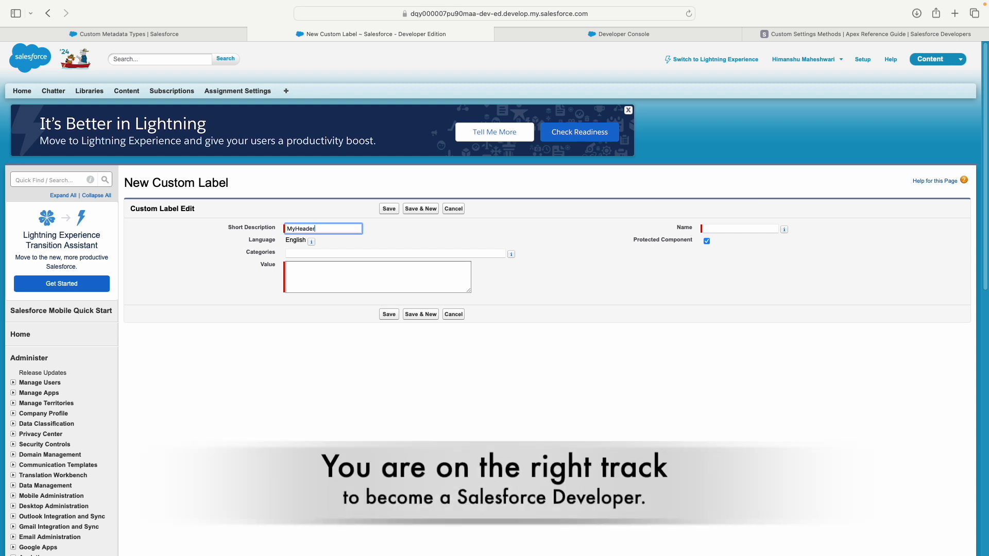
type("MyHeaderInfo")
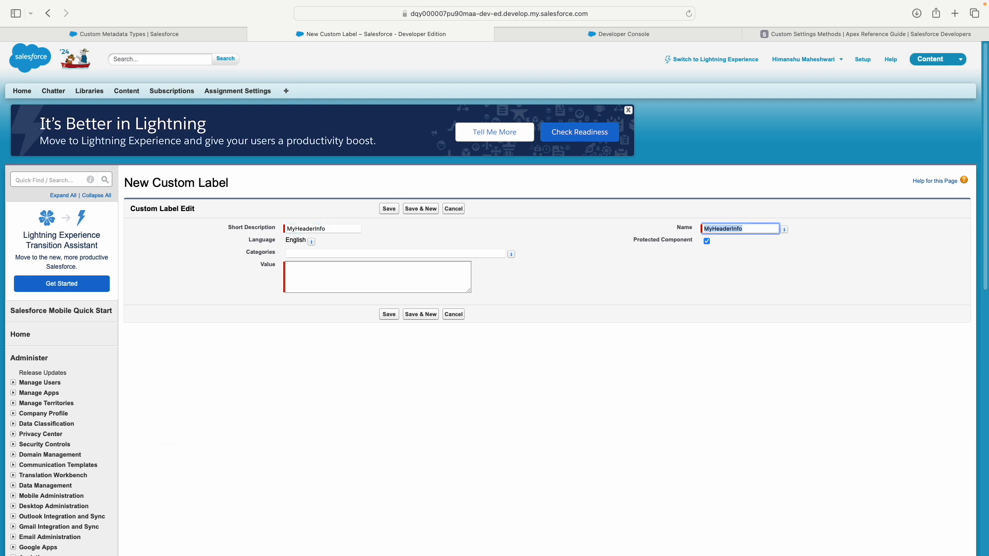
- Give it the value 'Welcome to the world of Salesforce Makes Sense' and save it
type("Welcome")
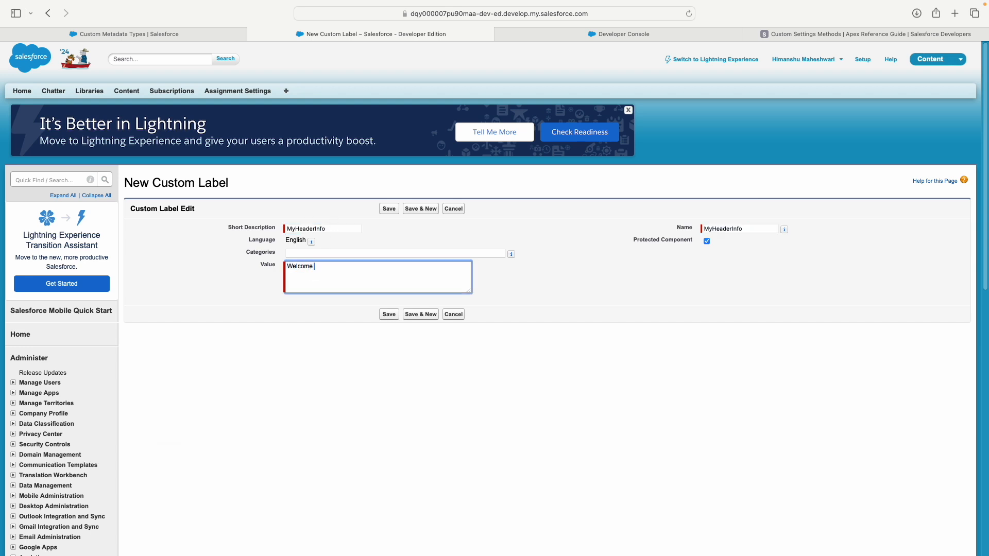
type("to the world of S")
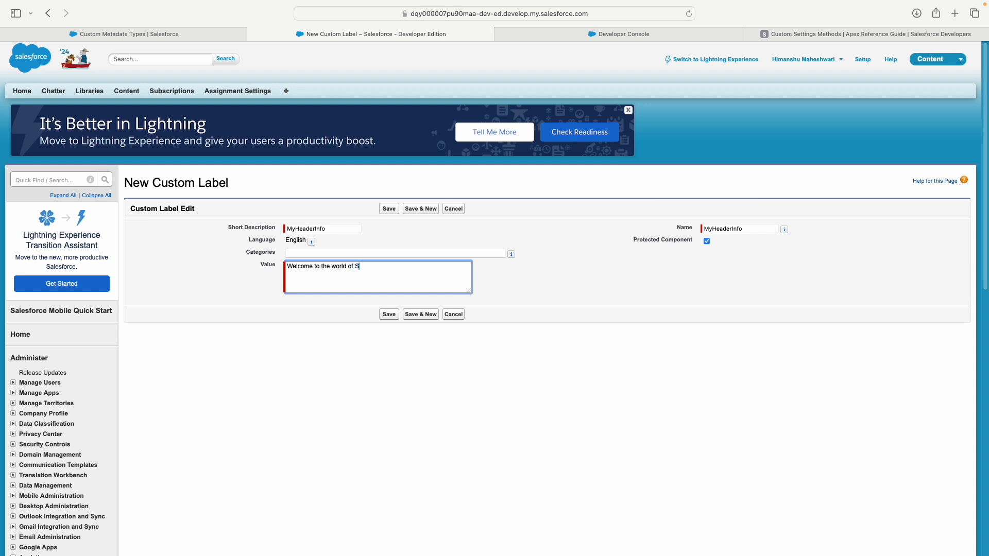
type("alesforce Make")
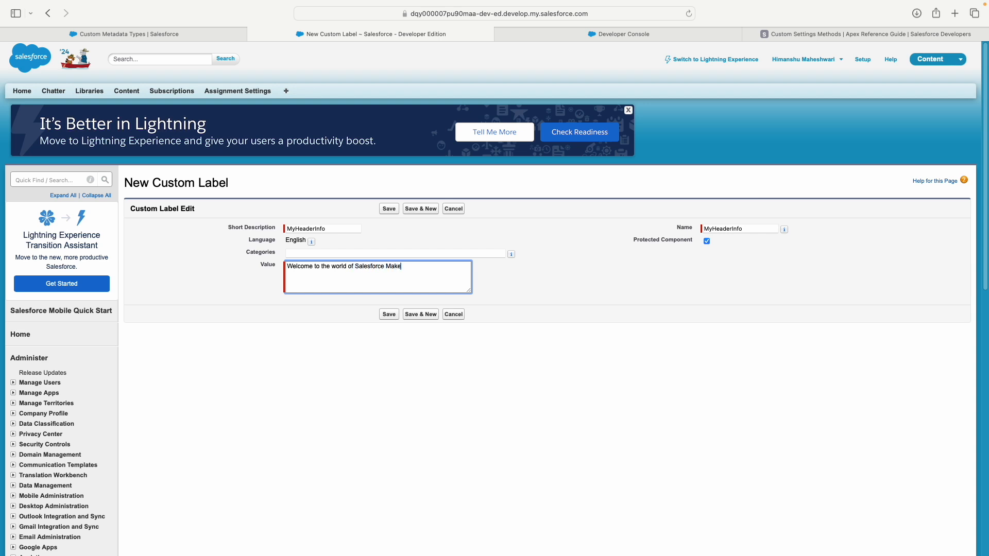
type("s Sense")
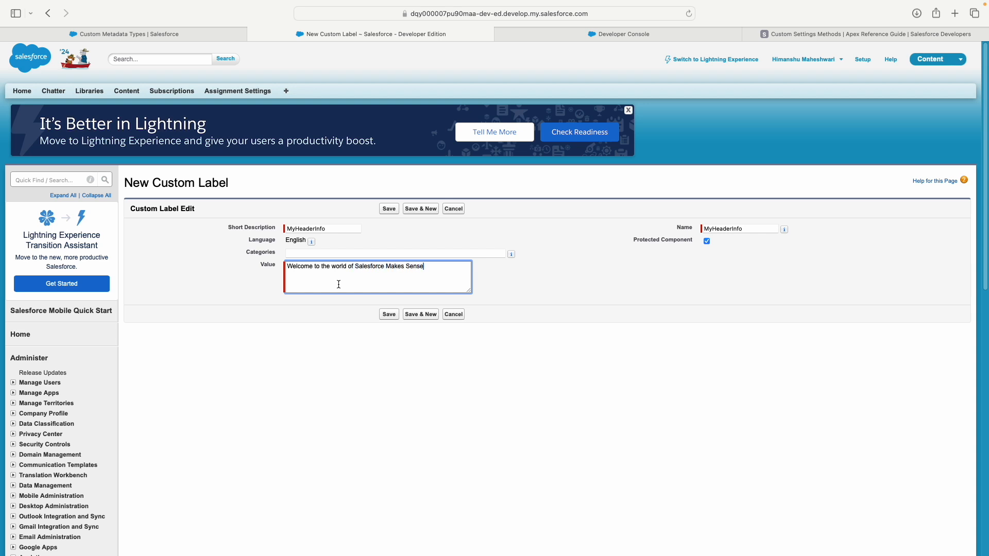
mouse_move(310, 241)
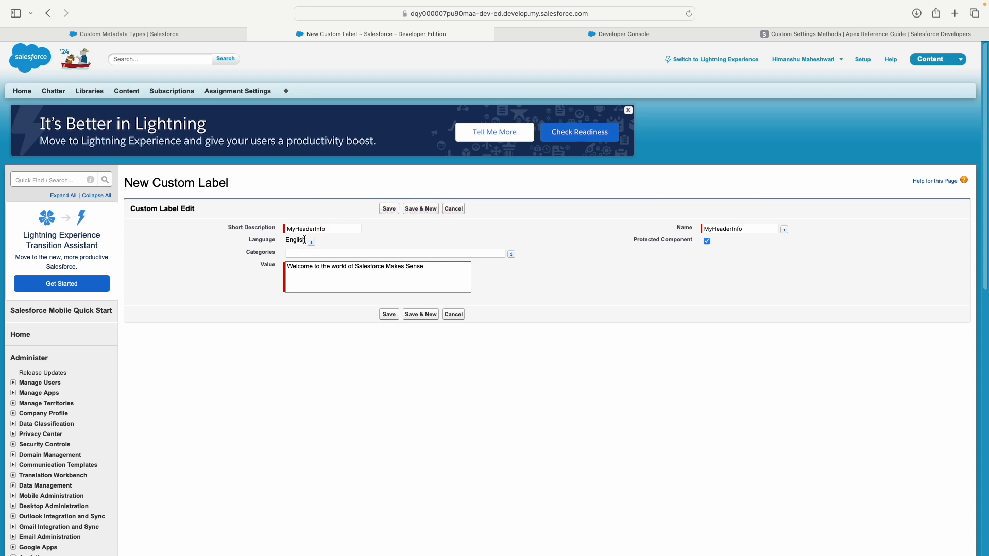
left_click(388, 208)
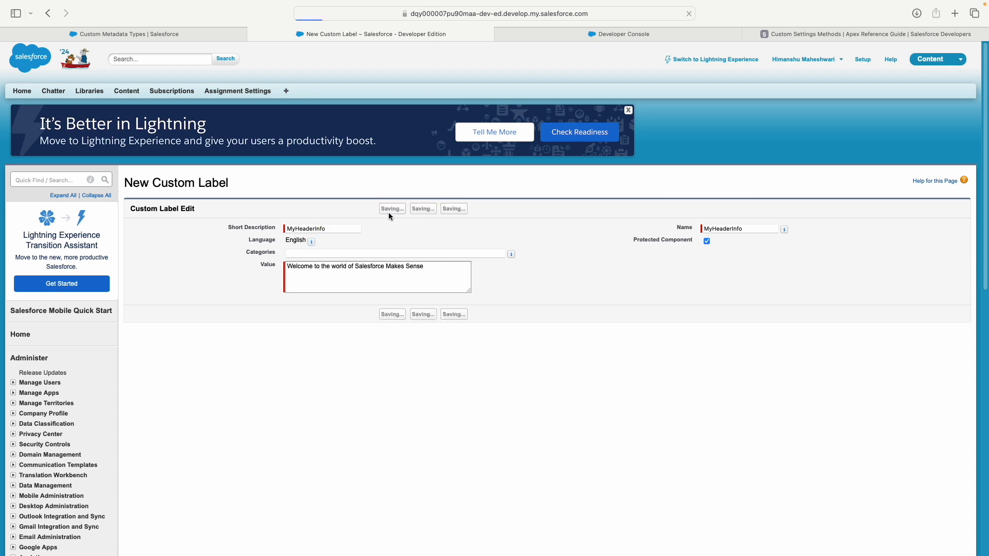
left_click(391, 208)
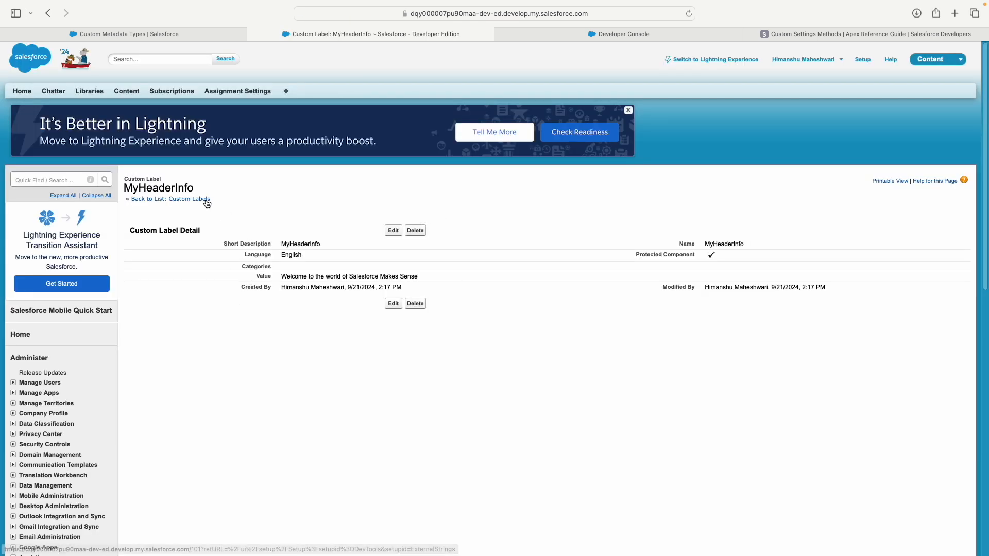
- Return to the labels list showing MyHeaderInfo and search Setup for 'transla'
left_click(188, 198)
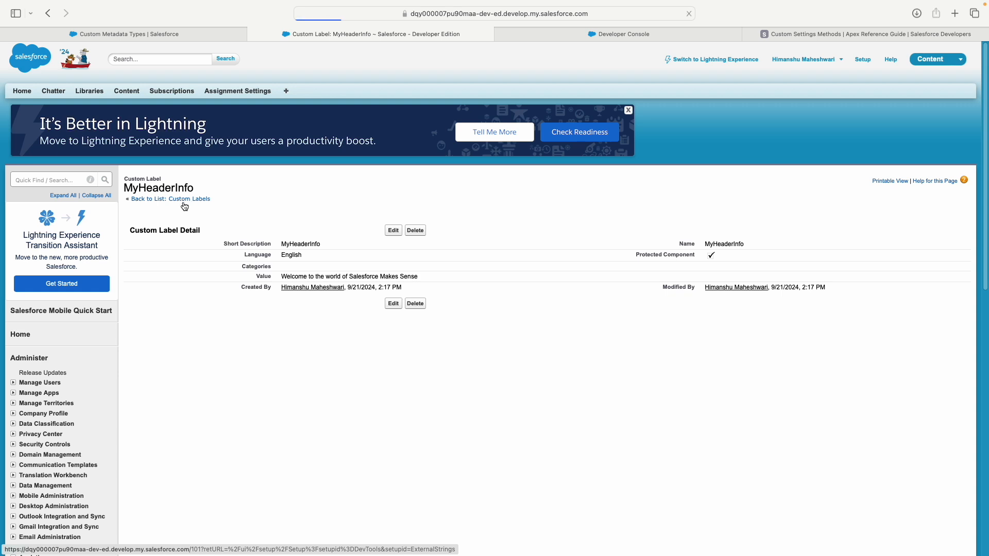
left_click(189, 199)
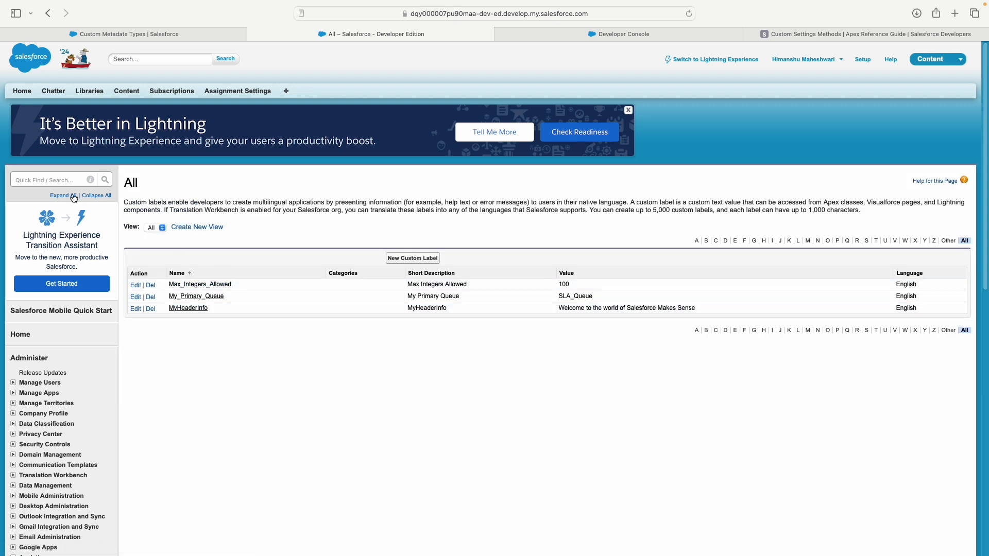
type("transla")
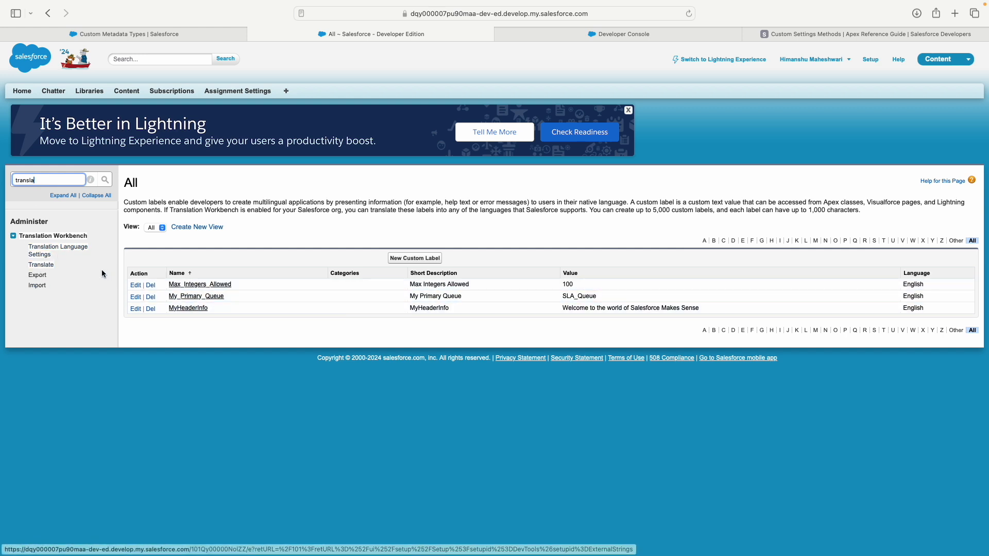
- Go to Translation Language Settings and enable the Translation Workbench
left_click(58, 250)
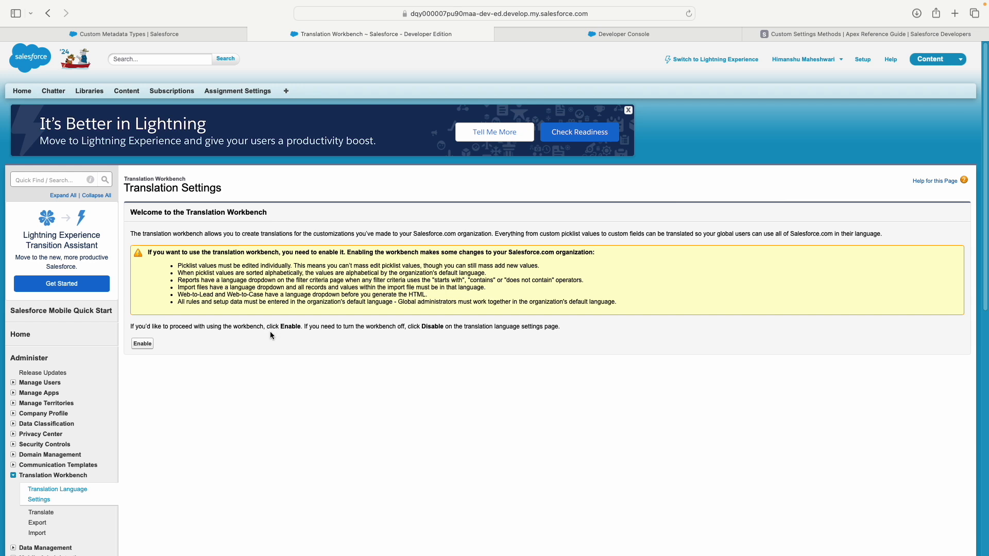
mouse_move(157, 344)
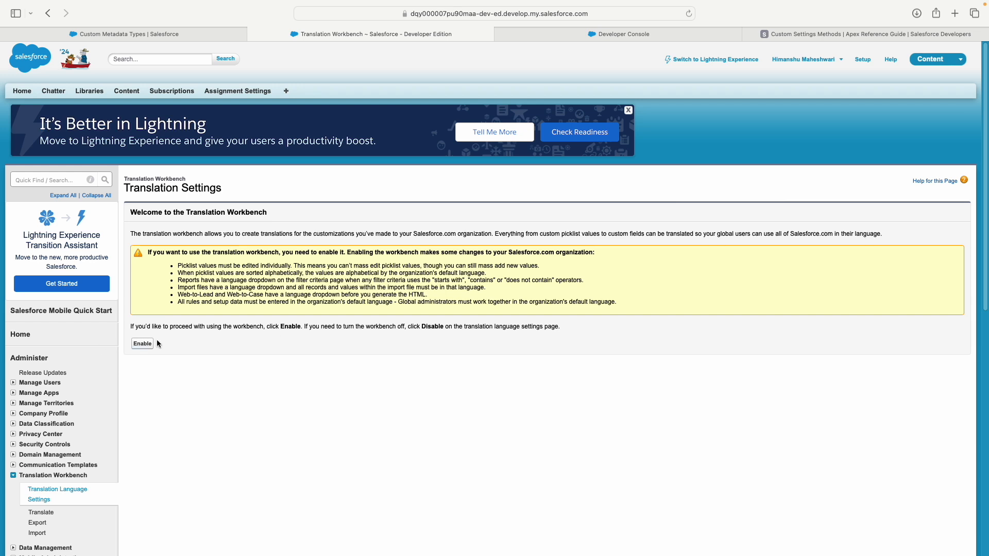
mouse_move(445, 39)
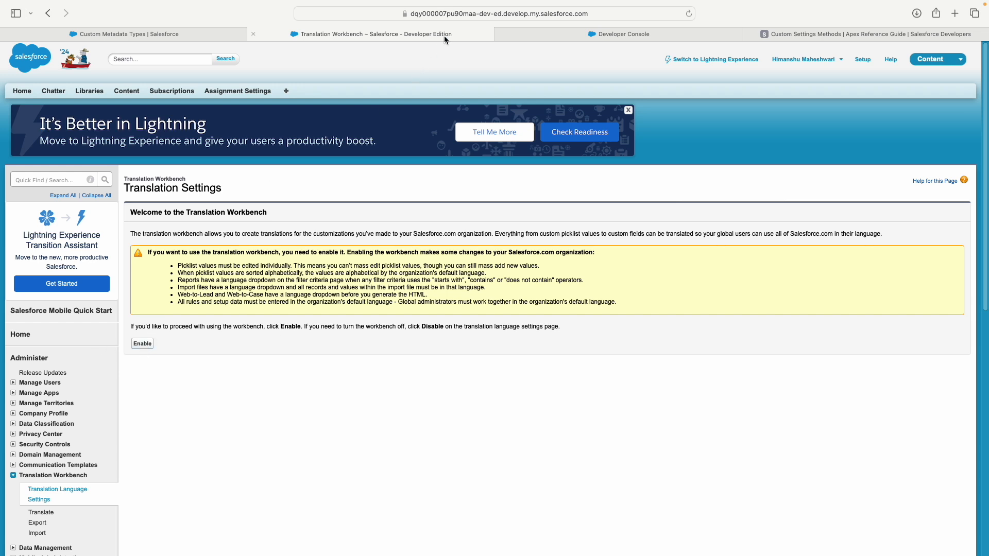
left_click(143, 344)
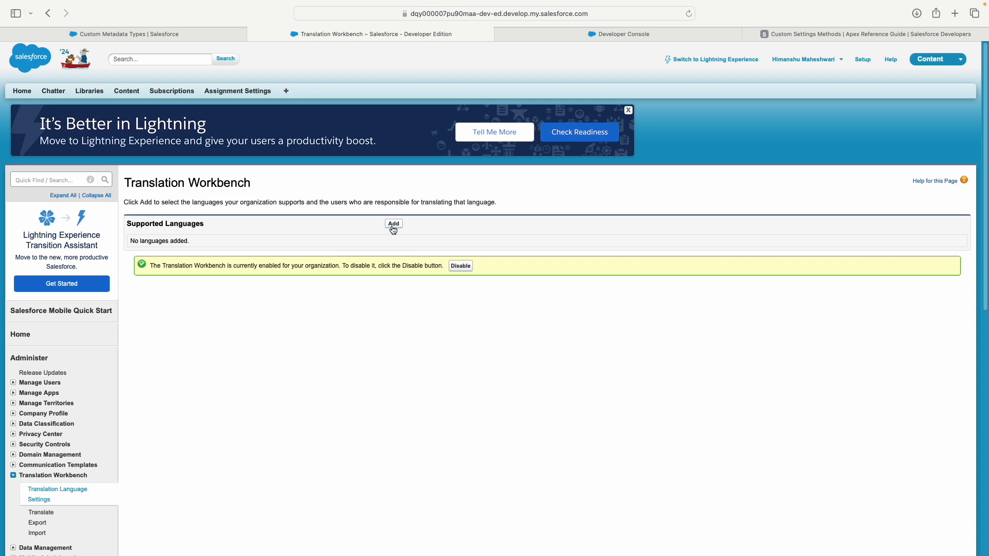
left_click(393, 224)
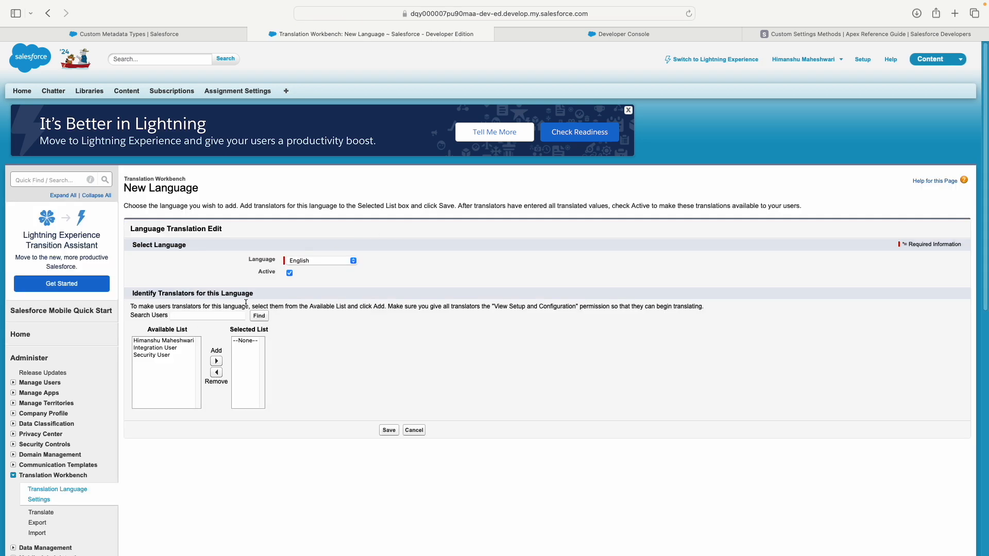
left_click(320, 259)
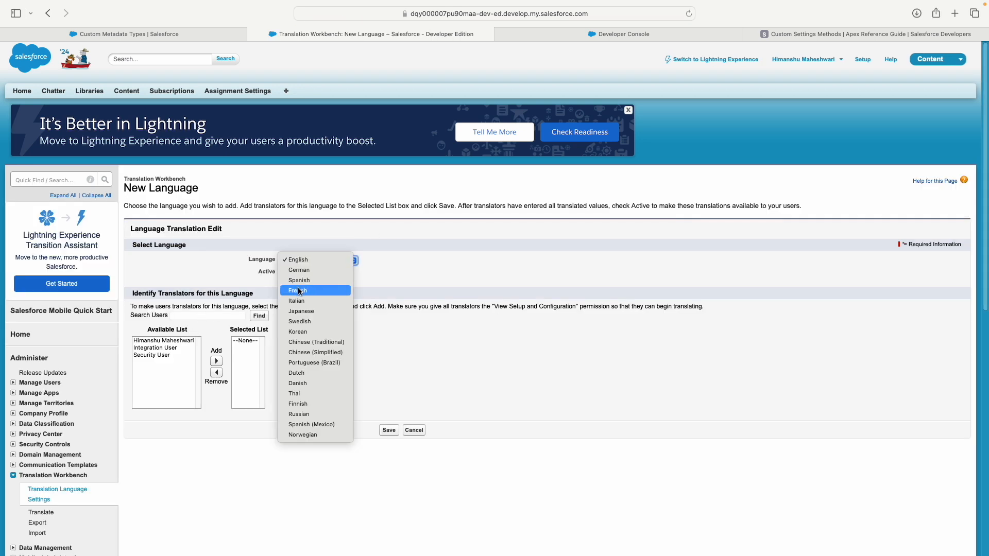
mouse_move(311, 403)
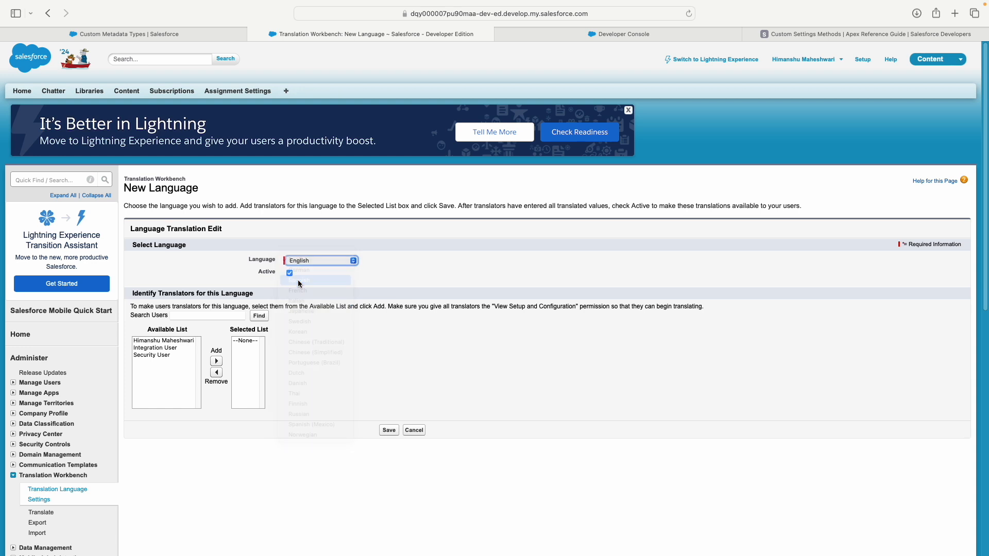
left_click(315, 280)
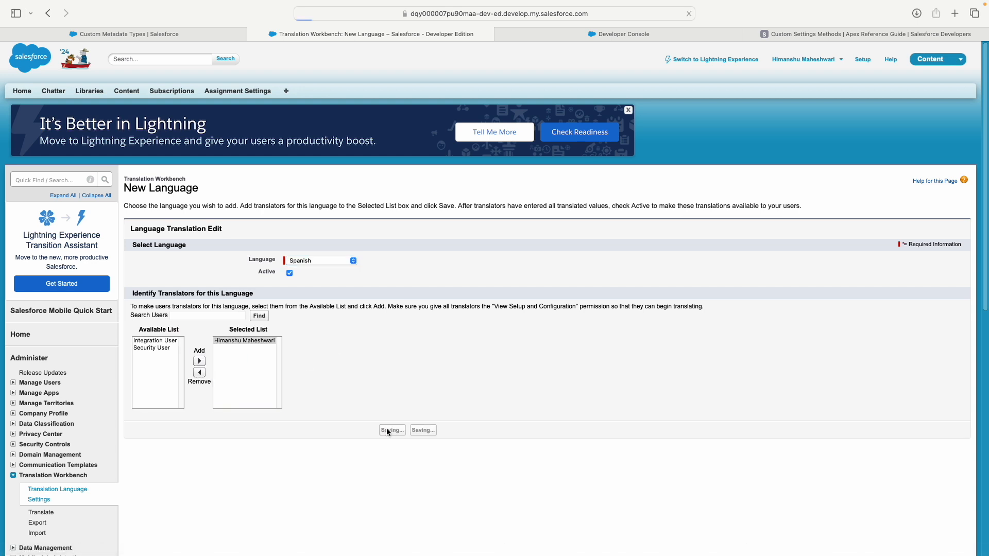
left_click(391, 430)
type("labels")
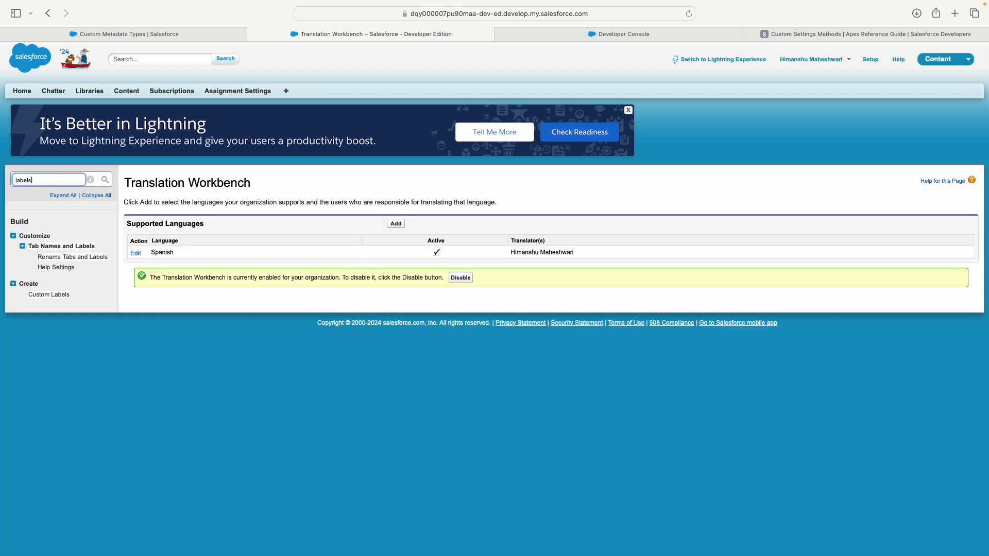
- Select MyHeaderInfo's English value for copying and start a new translation for it
left_click(48, 295)
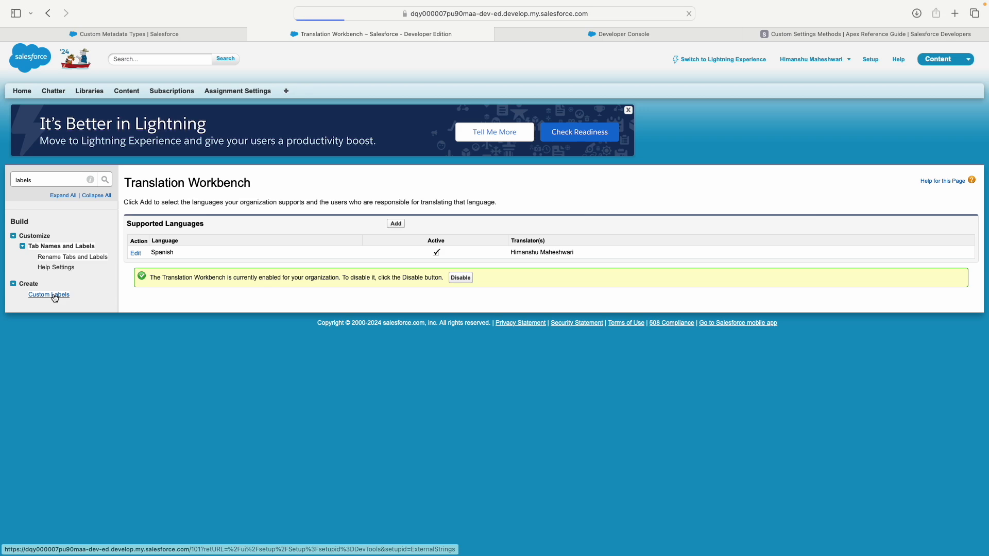
left_click(49, 295)
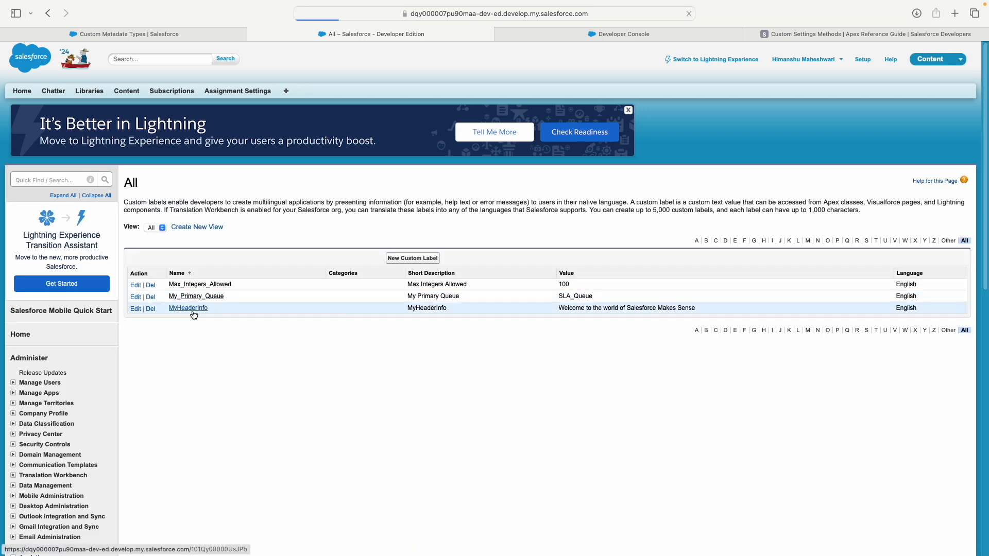
left_click(188, 308)
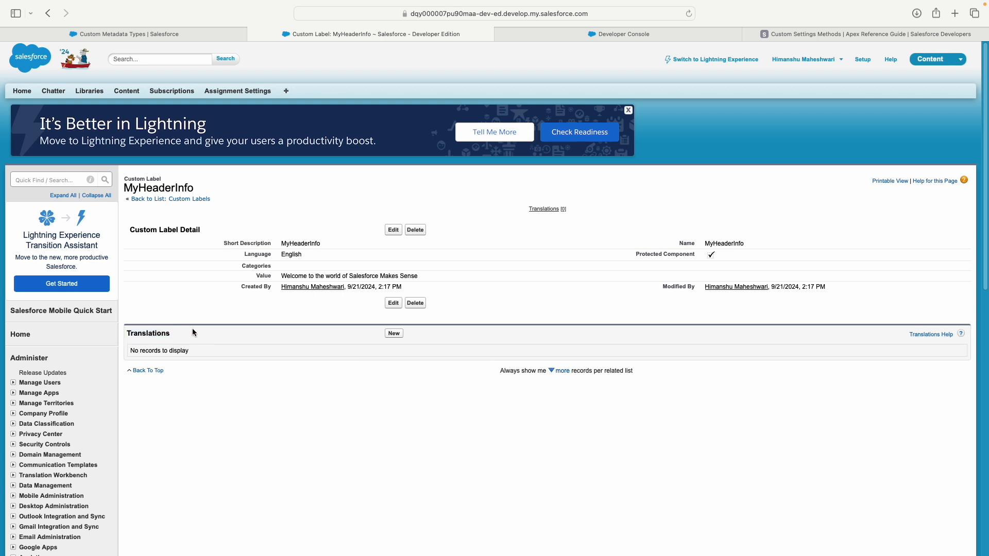
double_click(290, 254)
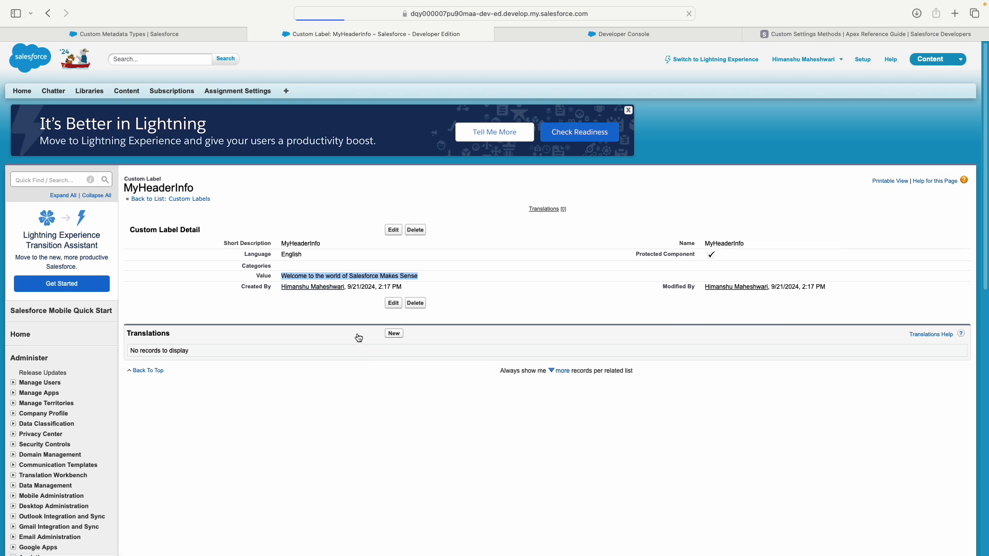
left_click(392, 332)
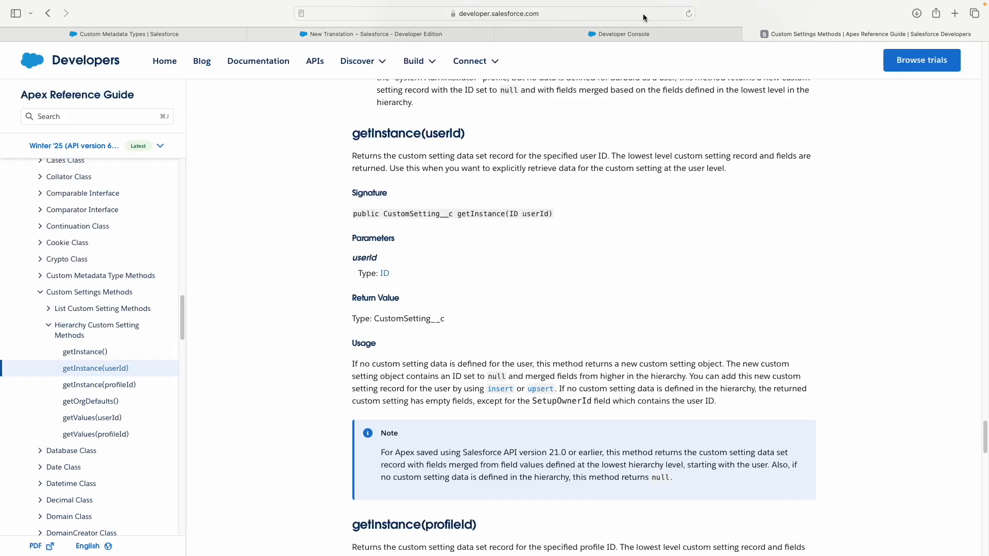
- Get 'Bienvenido al mundo de Salesforce tiene sentido' from Google's translator and copy it
type("english to spanish")
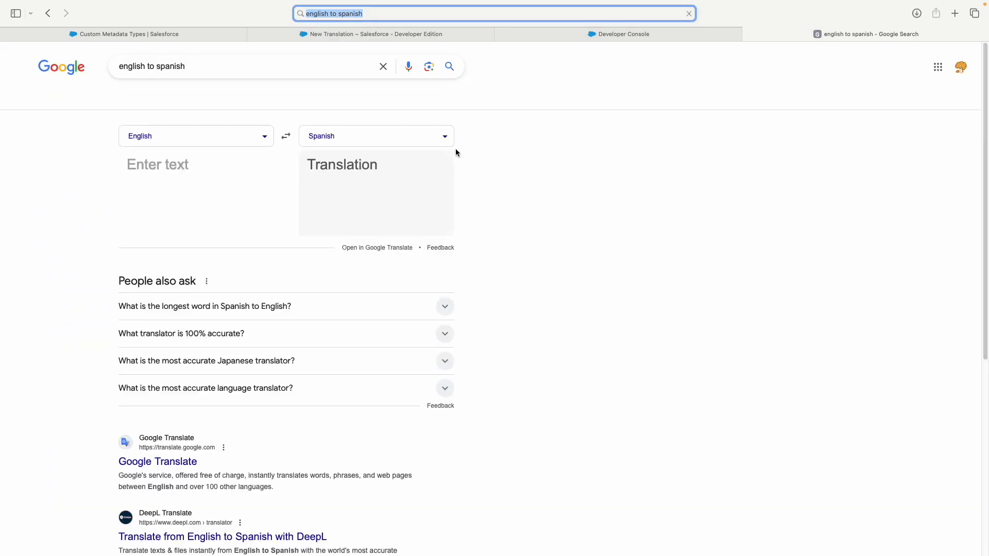
type("Welcome to the world of Salesforce Makes Sense")
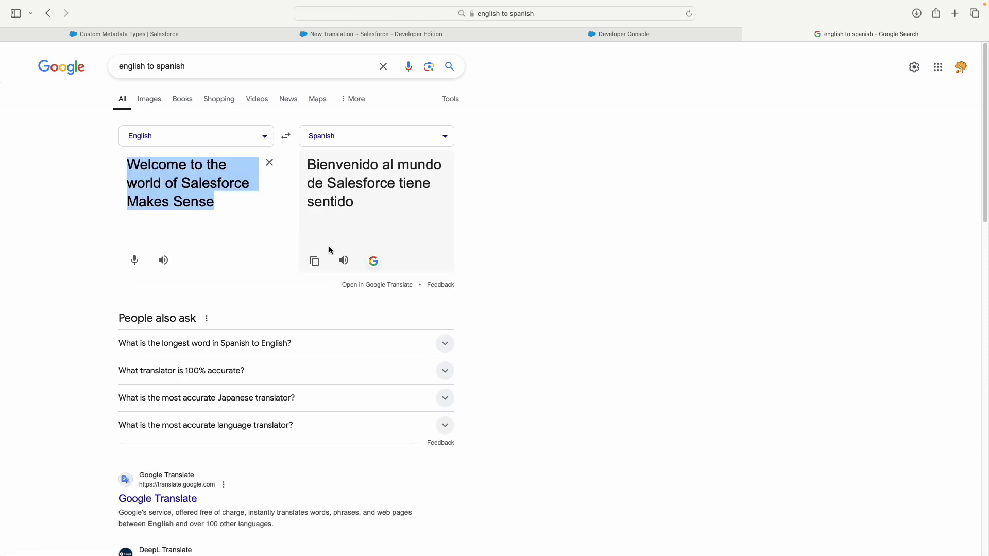
left_click(314, 260)
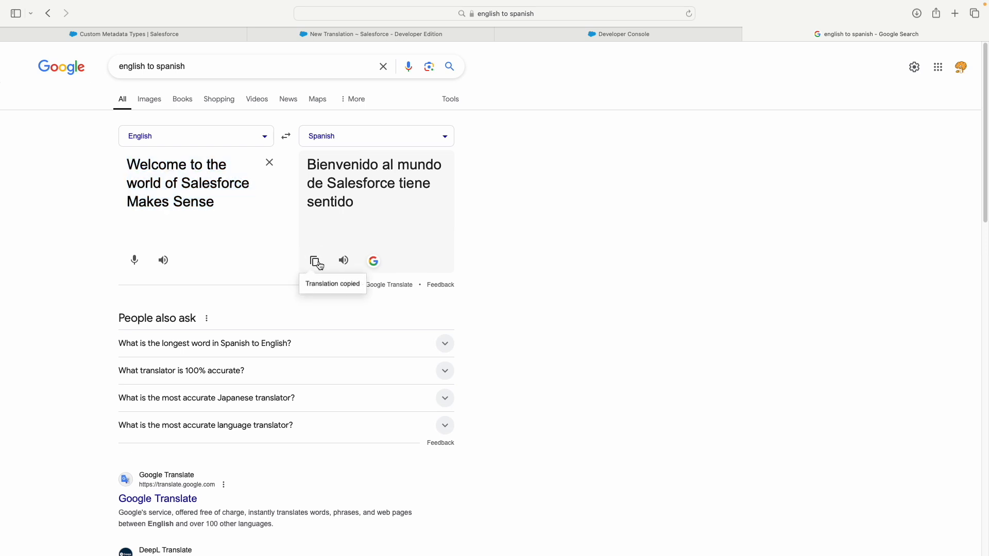
mouse_move(378, 246)
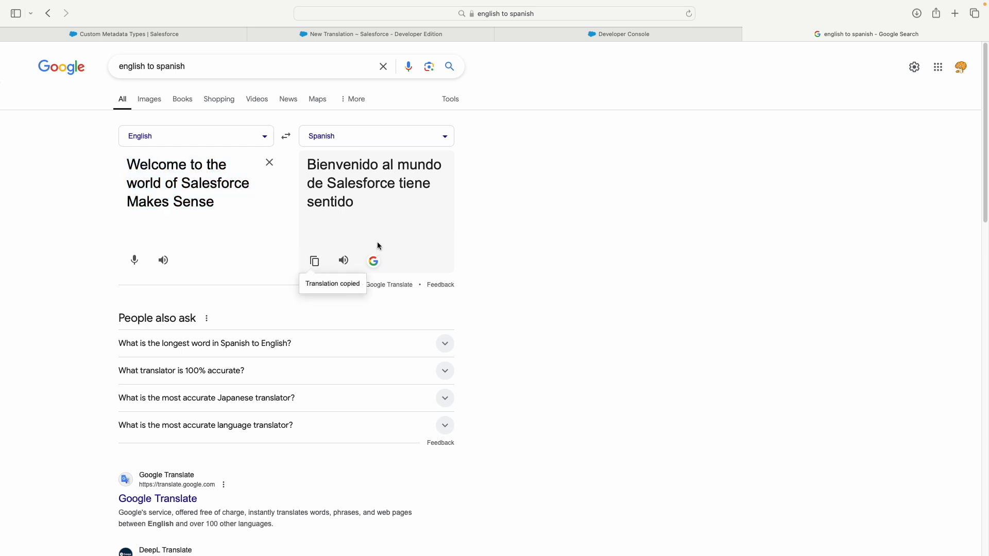
mouse_move(401, 215)
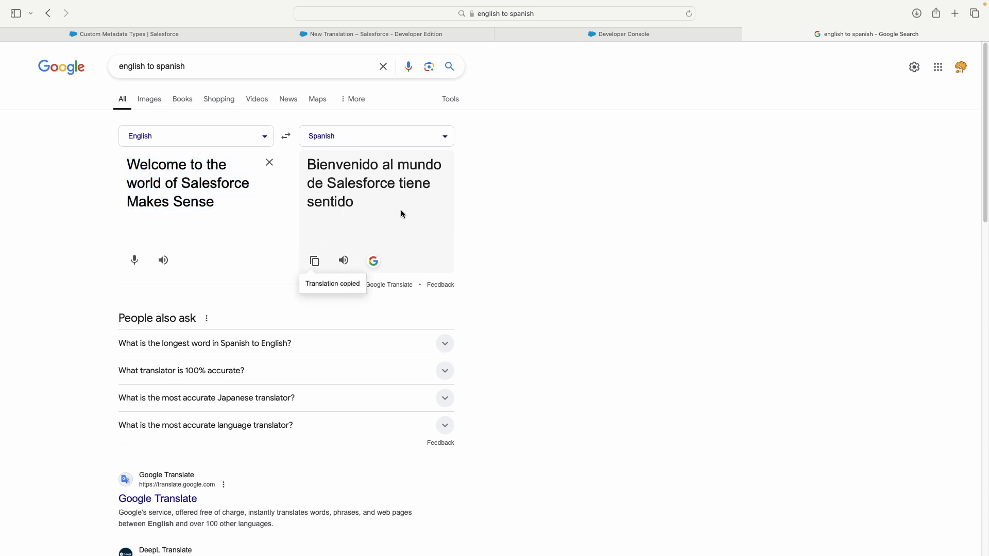
left_click(124, 34)
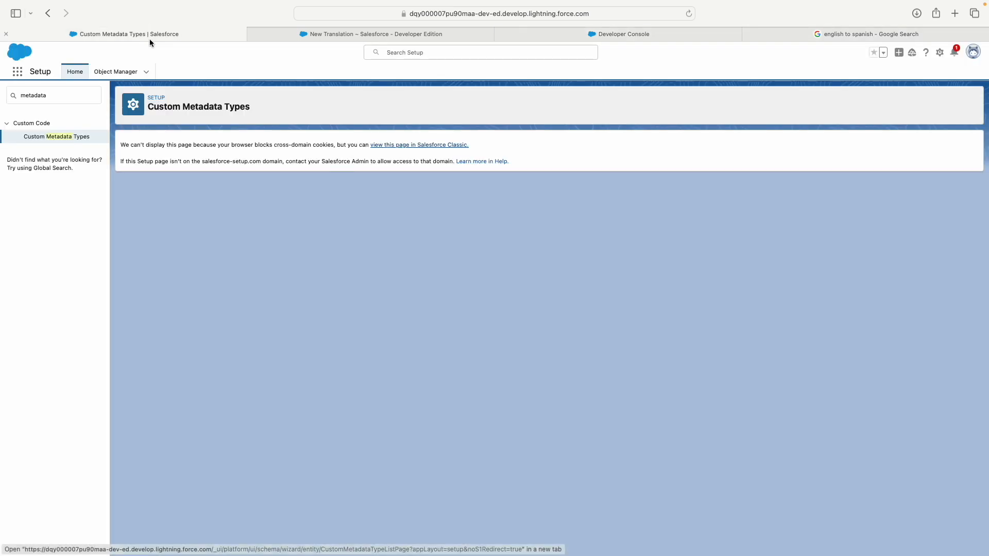
- Paste the Spanish text into Translation Text and save the MyHeaderInfo translation
left_click(372, 34)
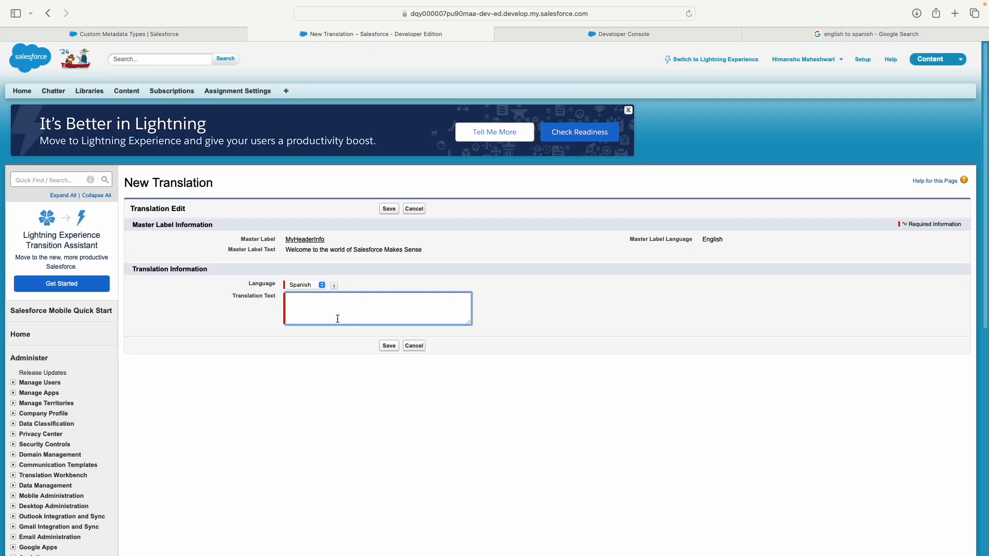
left_click(389, 345)
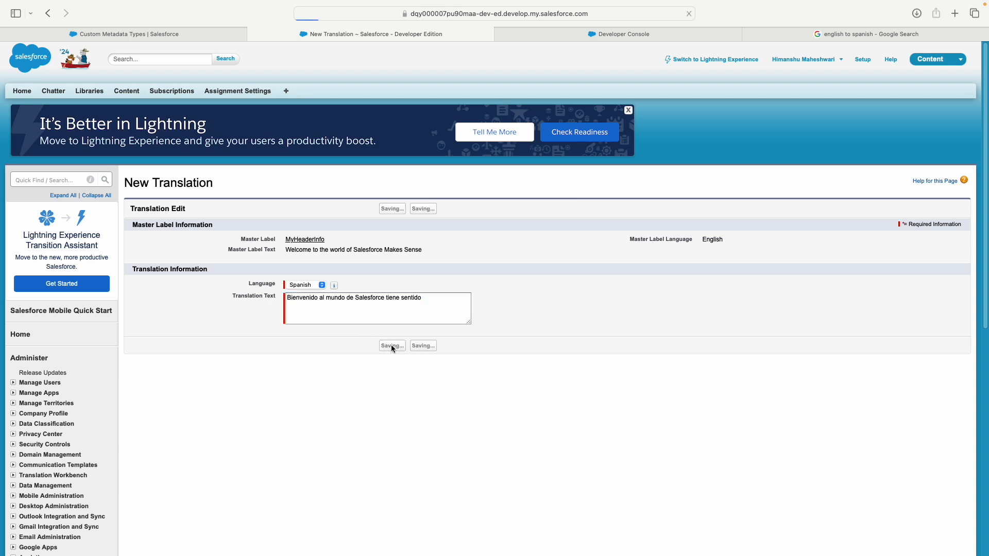
left_click(391, 345)
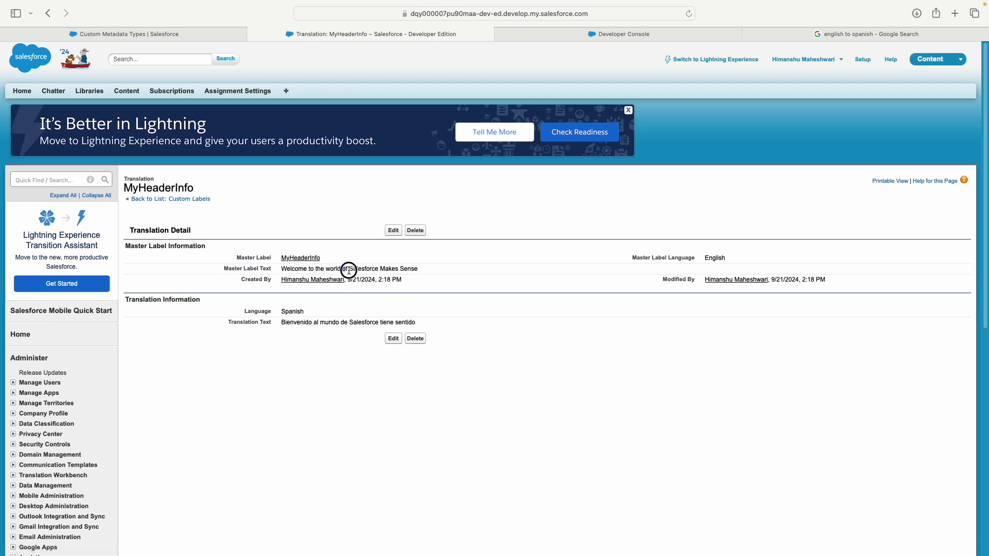
mouse_move(432, 333)
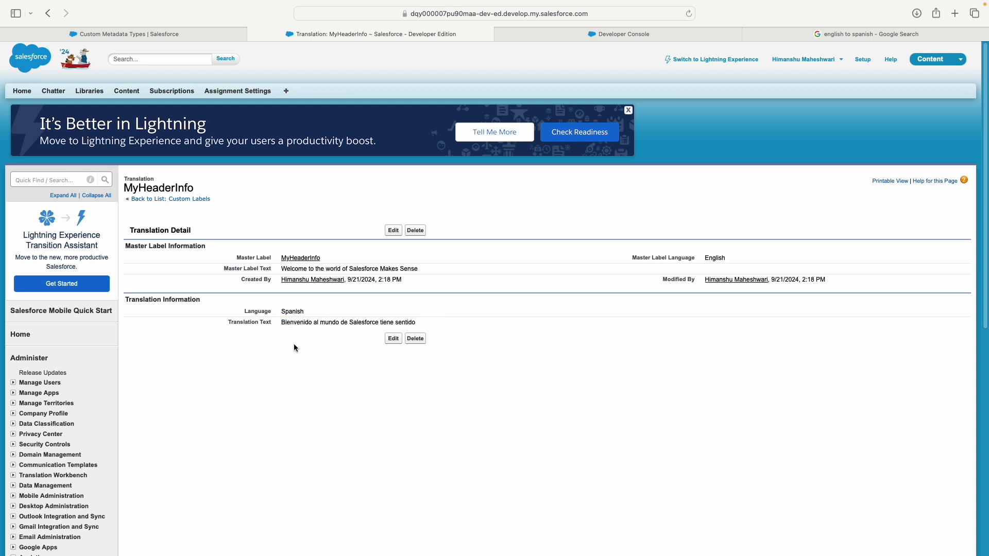
mouse_move(251, 336)
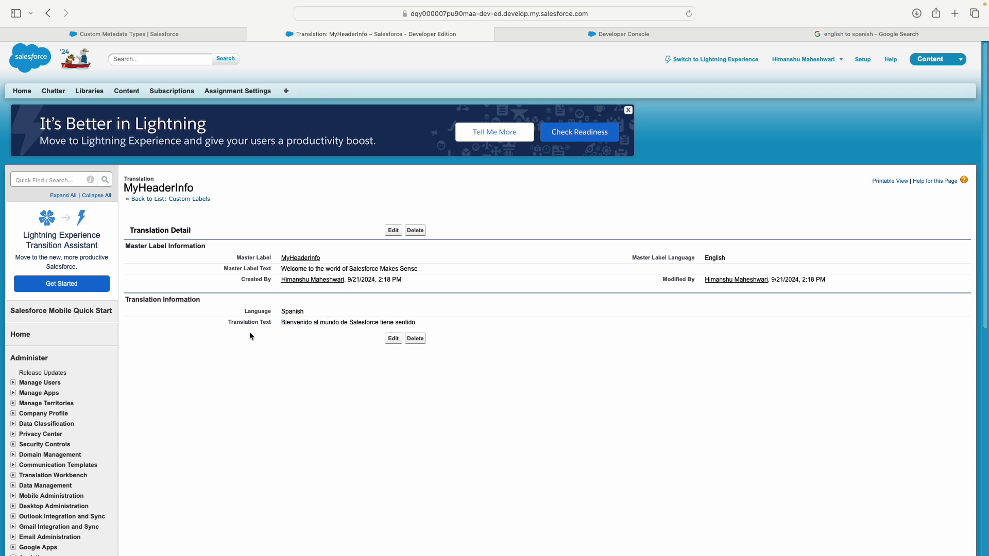
mouse_move(282, 336)
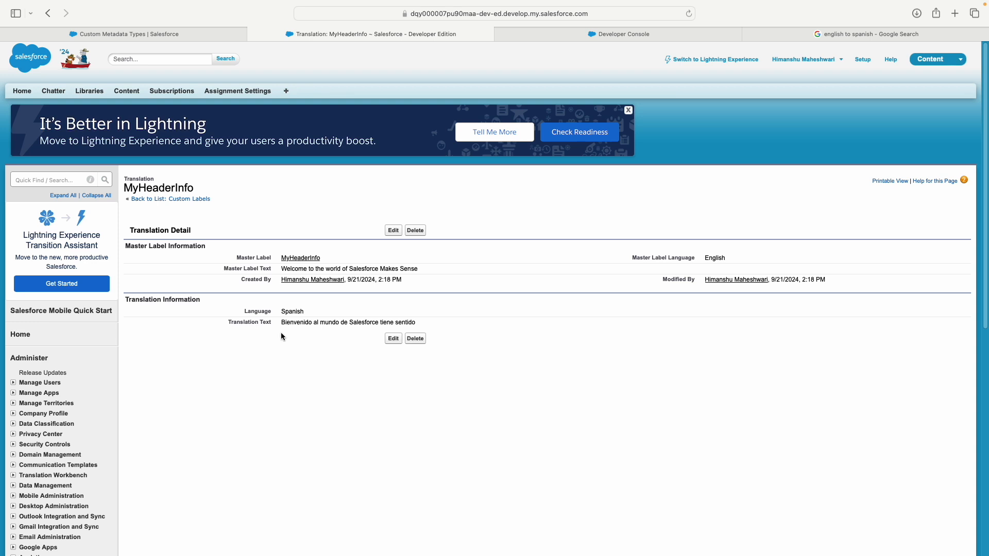
mouse_move(302, 333)
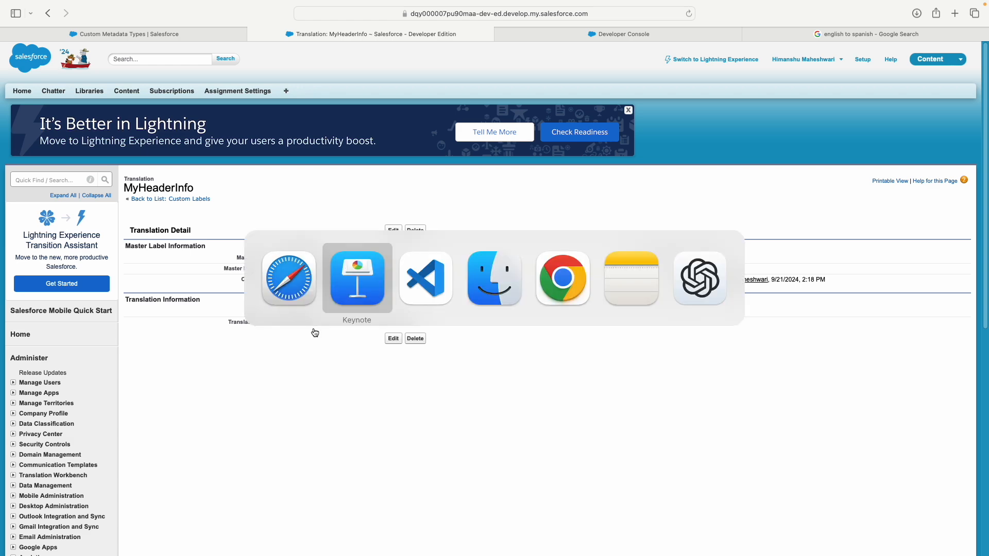
left_click(356, 278)
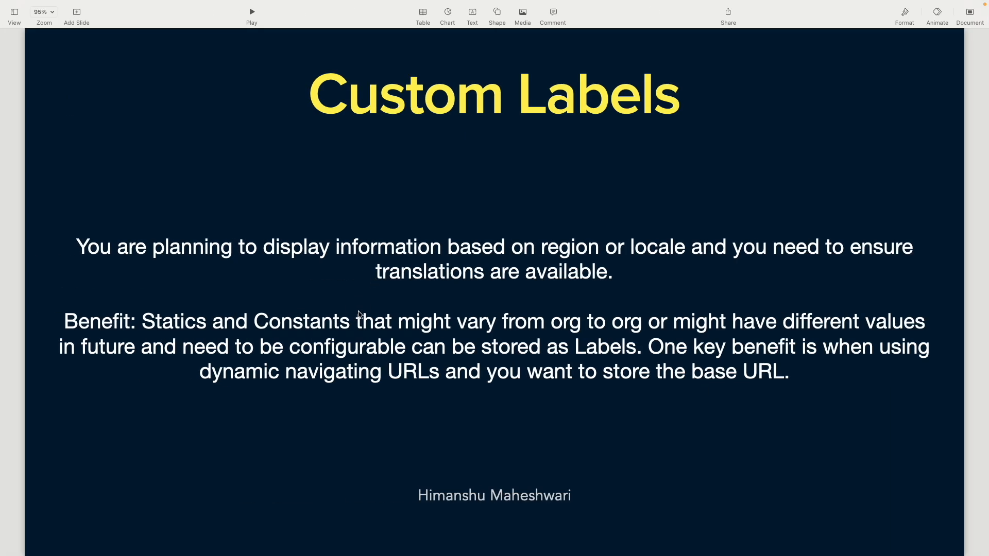
mouse_move(303, 386)
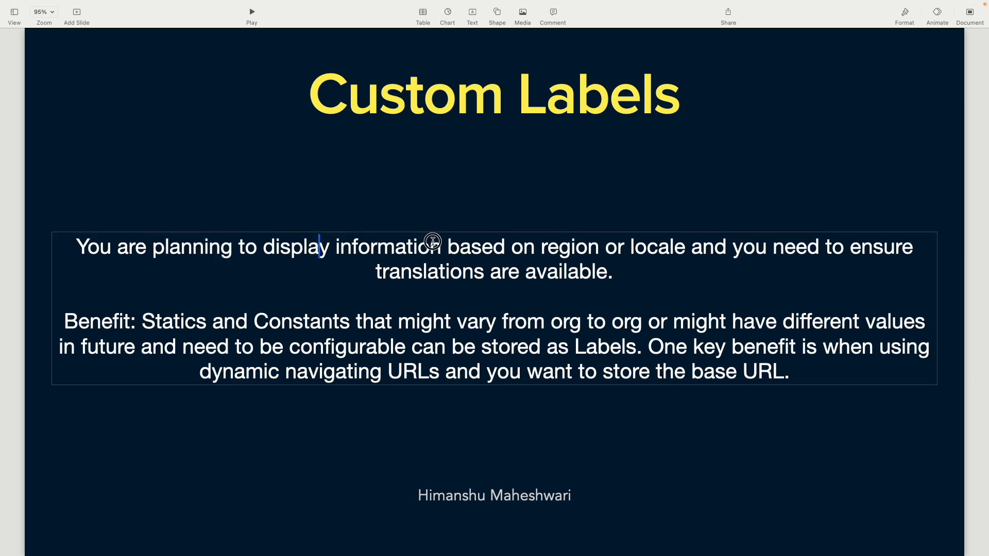
double_click(711, 246)
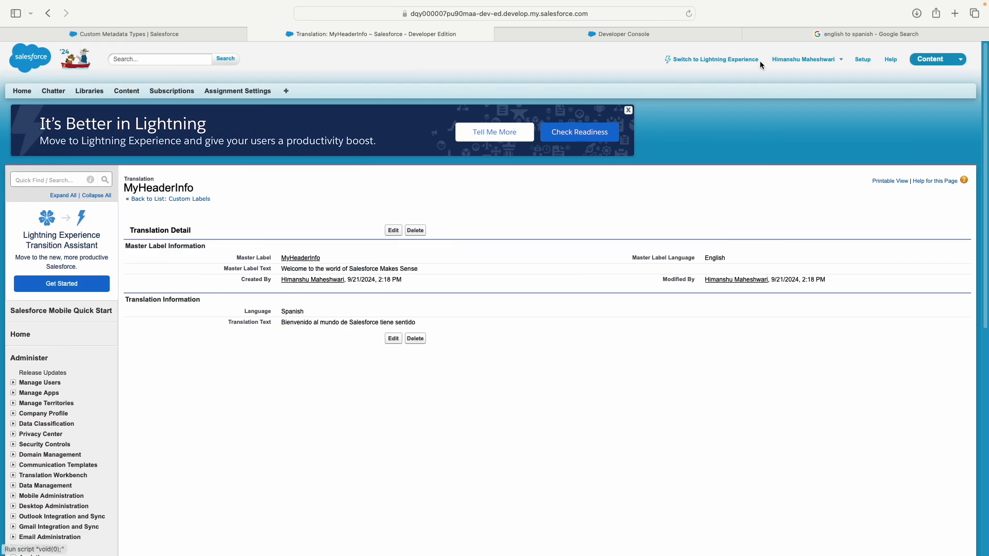
- Visit salesforcemakessense.com briefly and return to the Keynote slide
type("salesforcemakessense.com")
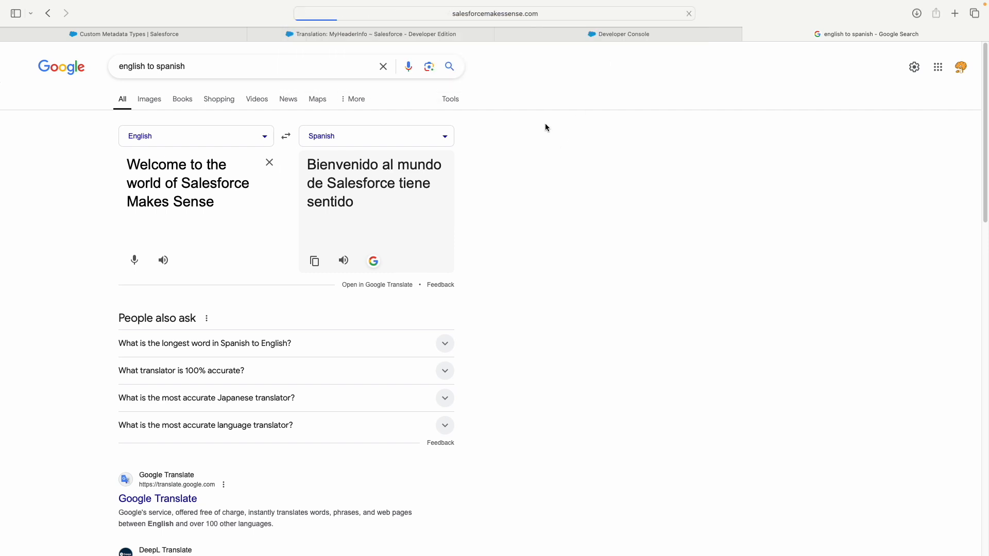
mouse_move(515, 192)
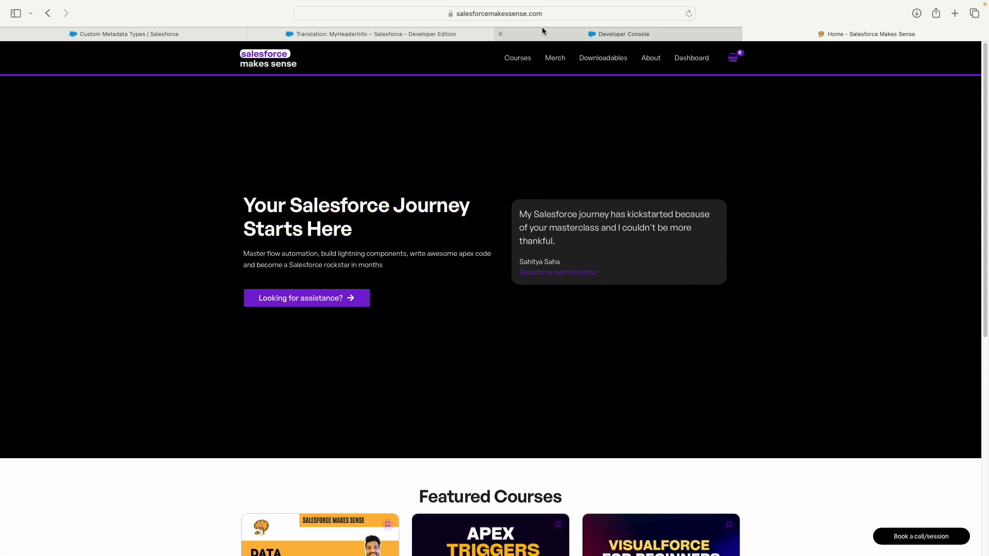
left_click(621, 33)
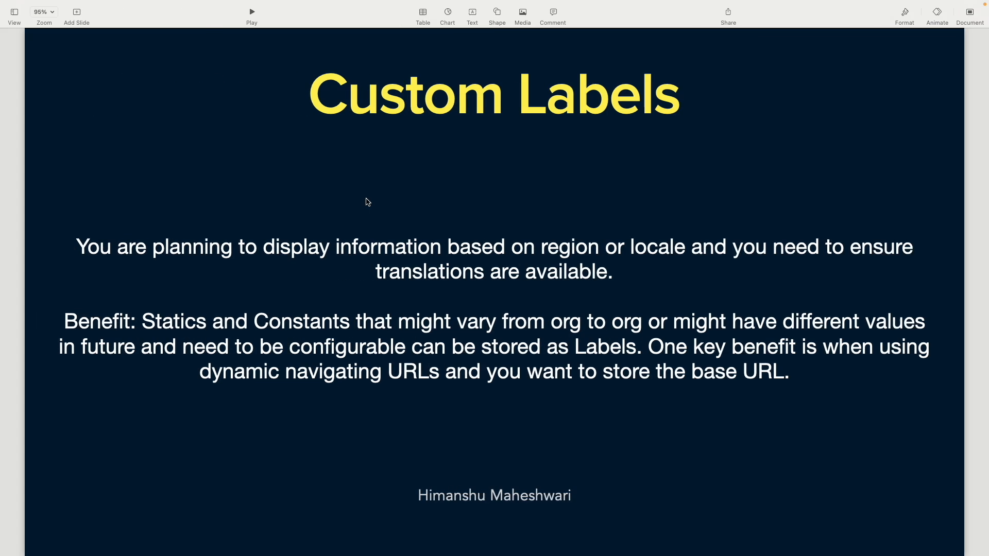
mouse_move(381, 173)
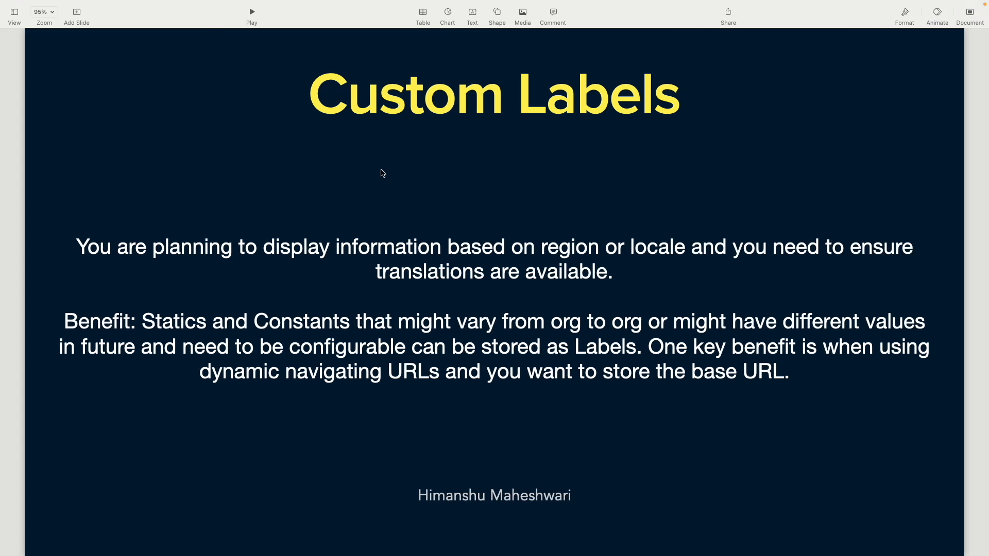
mouse_move(816, 425)
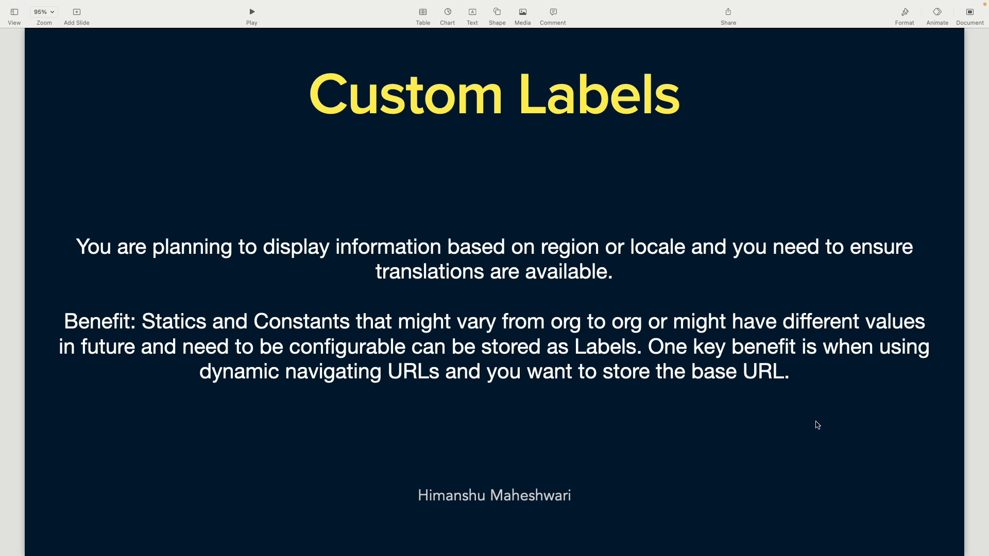
- Highlight the slide's points on 'when', storing values, and storing the base URL
double_click(846, 347)
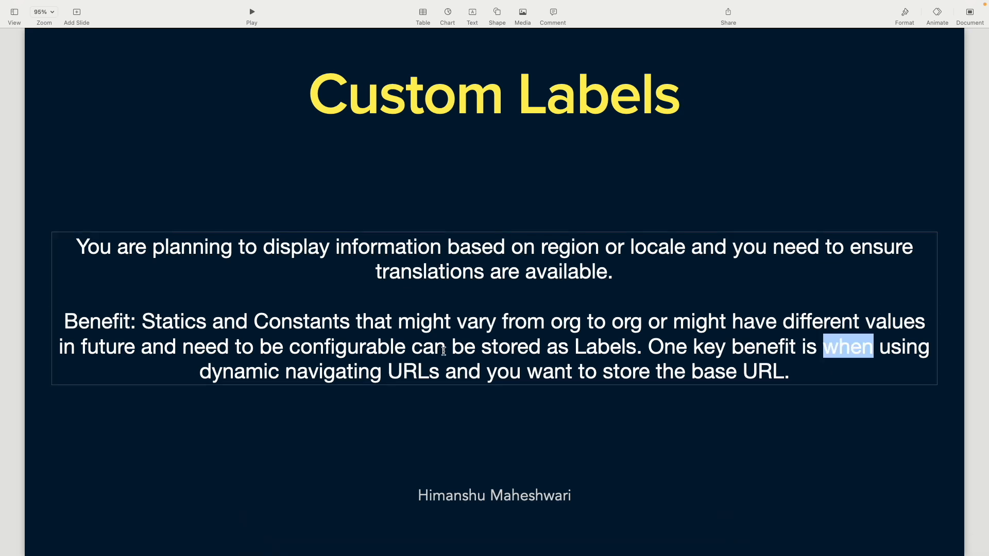
double_click(492, 372)
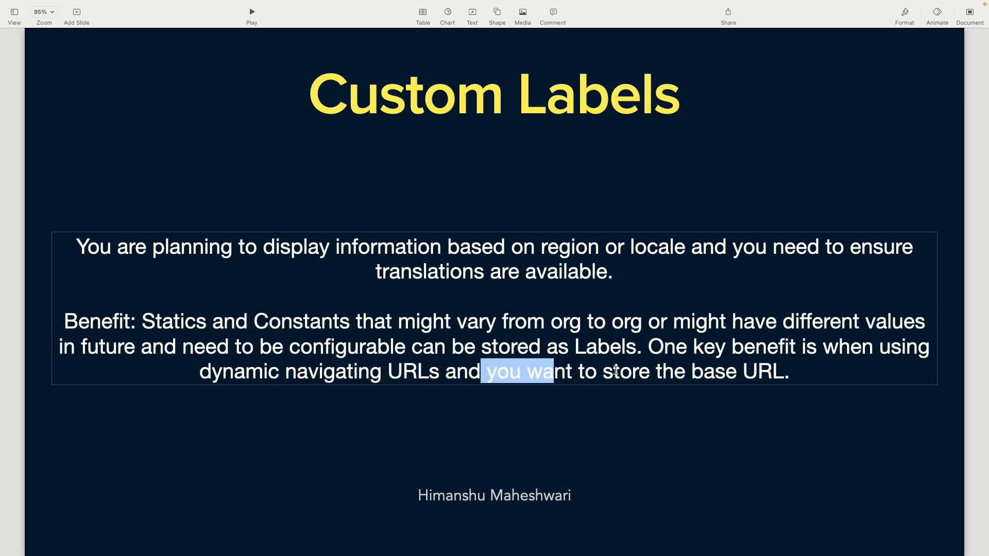
double_click(761, 371)
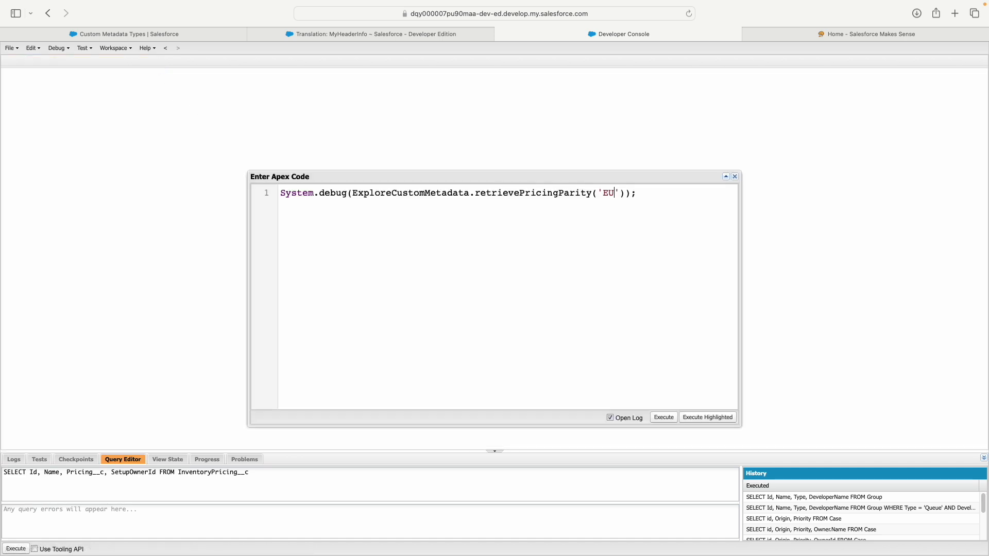
- Close the anonymous window and load ExploreCustomMetadata, checking the MyHeaderInfo translation along the way
left_click(734, 176)
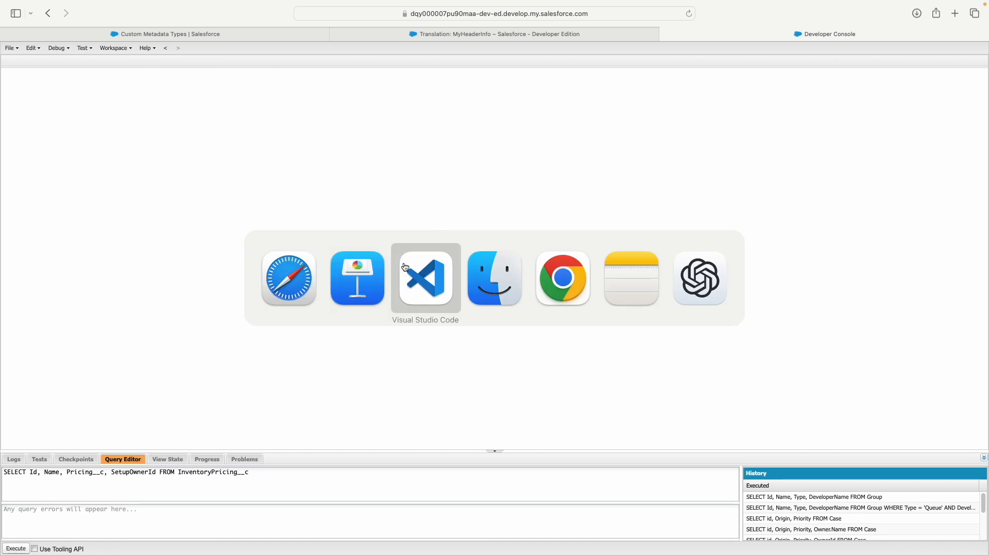
left_click(426, 277)
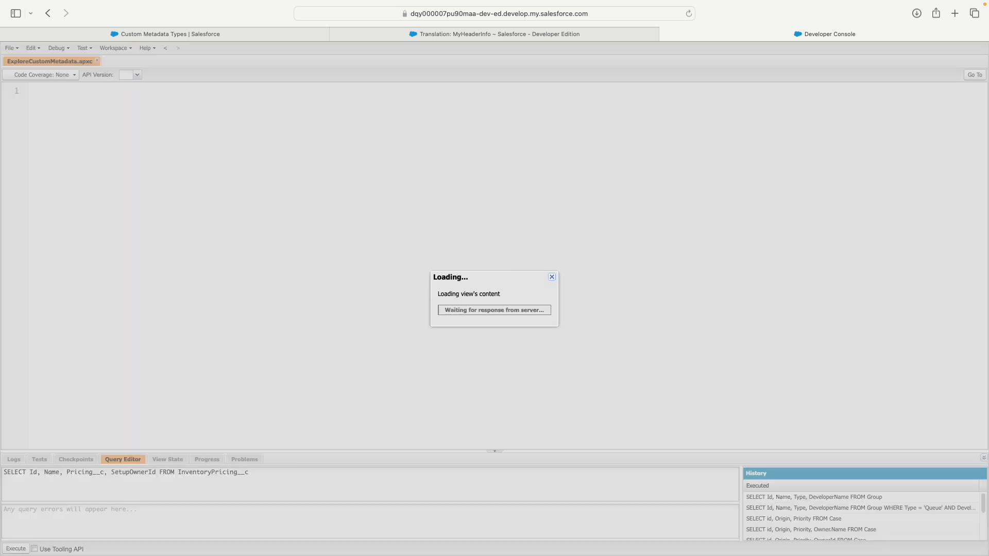
left_click(493, 33)
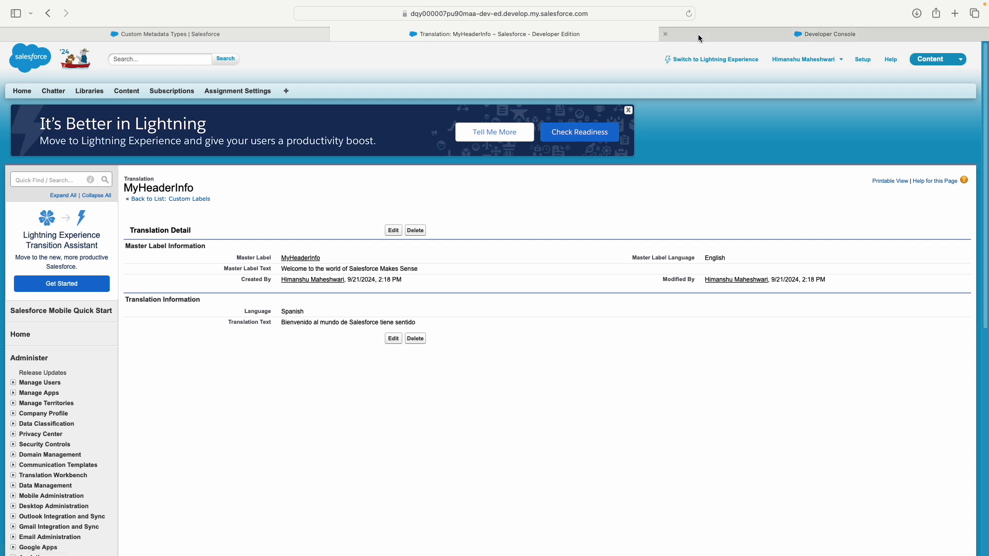
left_click(824, 33)
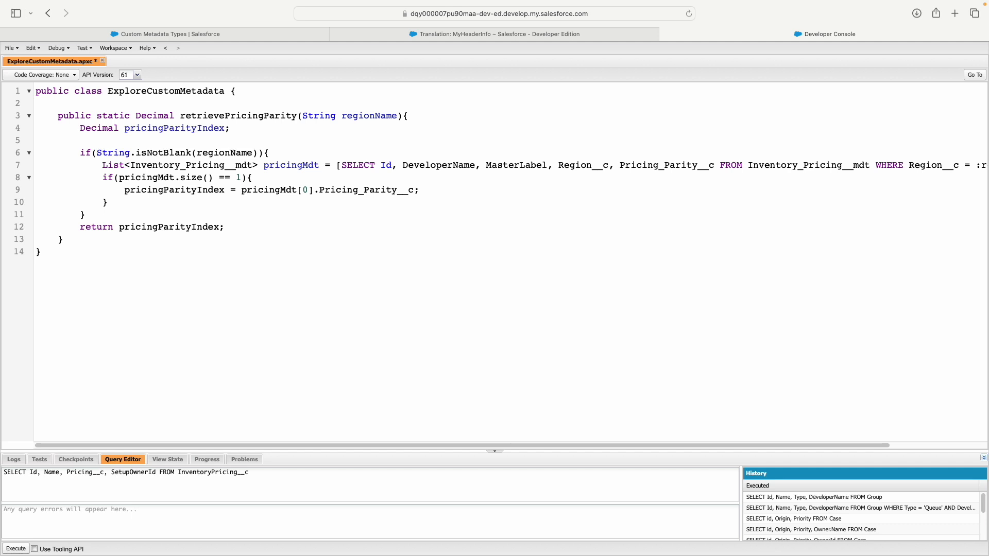
- Write System.debug(System.Label.MyHeaderInfo on a new line in retrievePricingParity
type("System.")
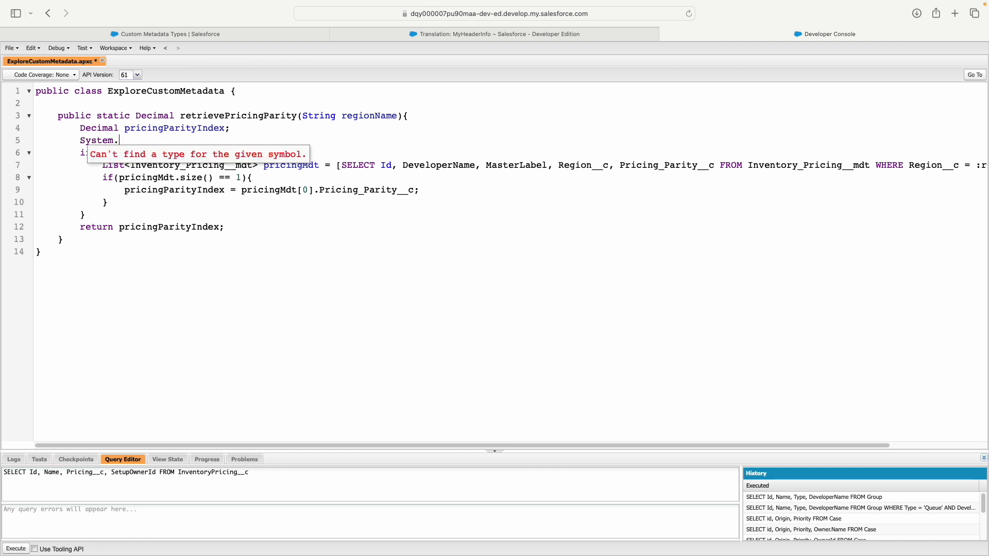
type("Label.")
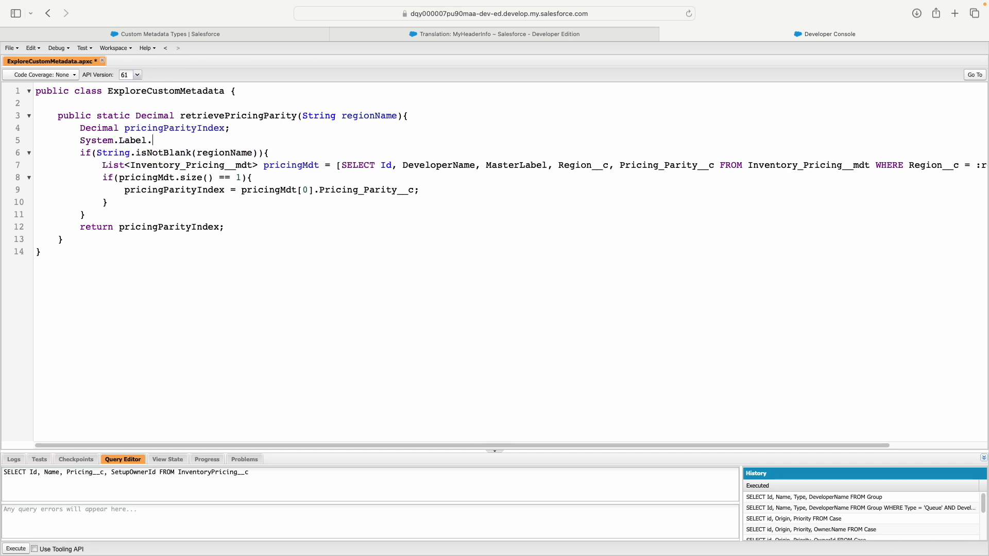
type("MyHeaderInfo;")
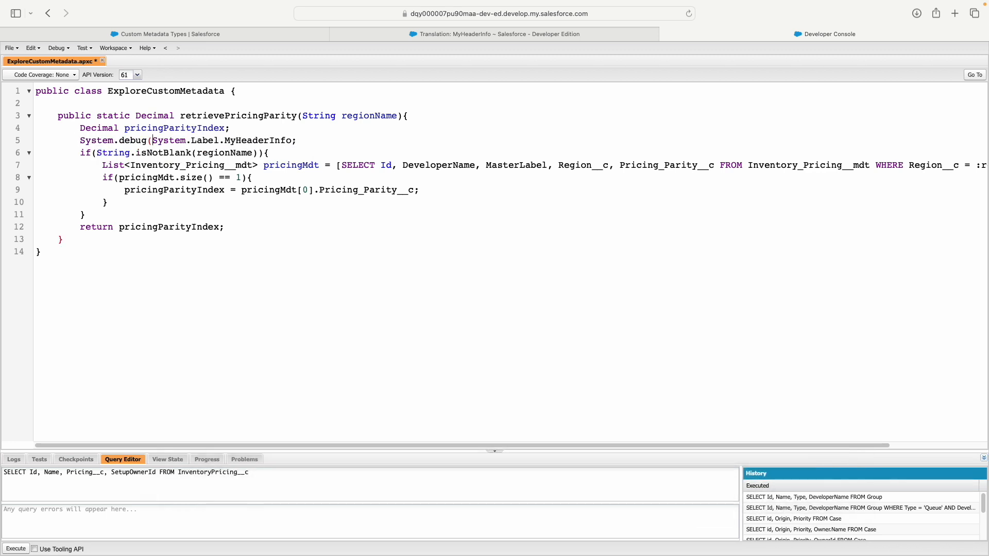
- Save the class, run retrievePricingParity('EU') and filter the log to Debug Only showing the label text and 38.00
key("cmd+s")
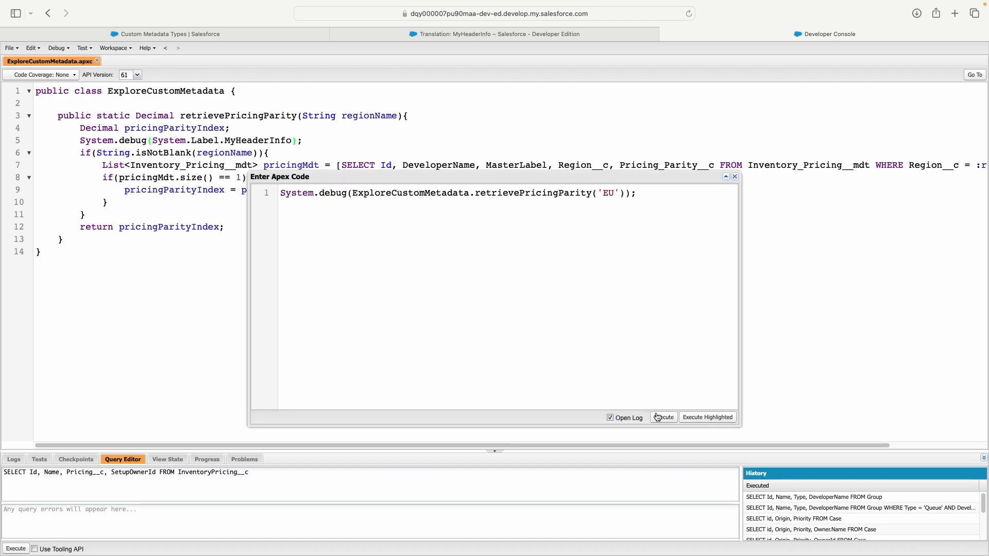
left_click(663, 417)
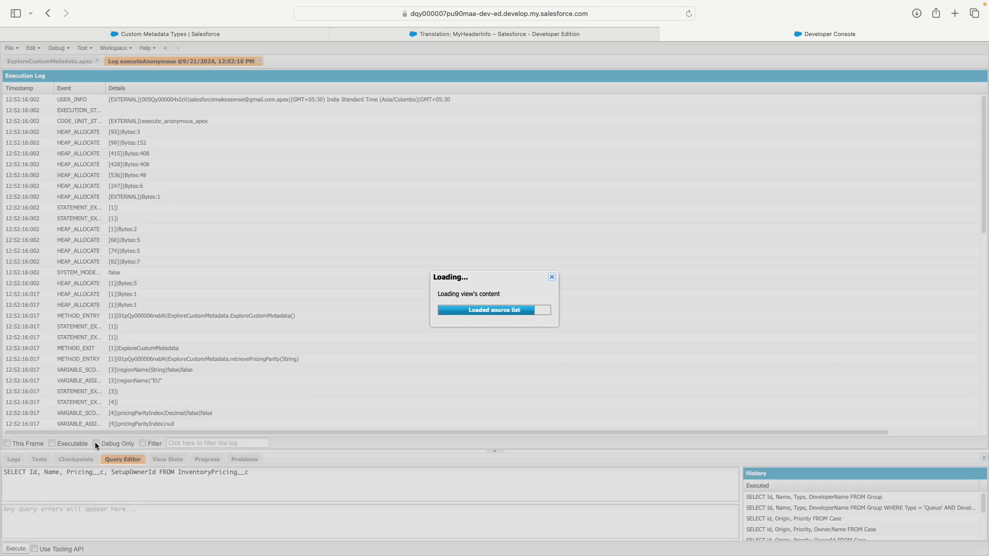
left_click(97, 444)
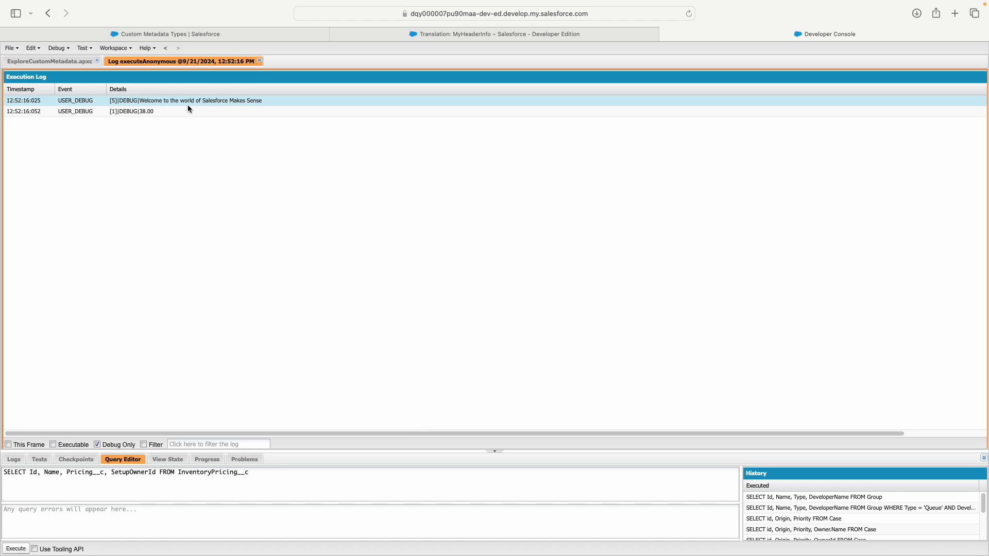
left_click(48, 61)
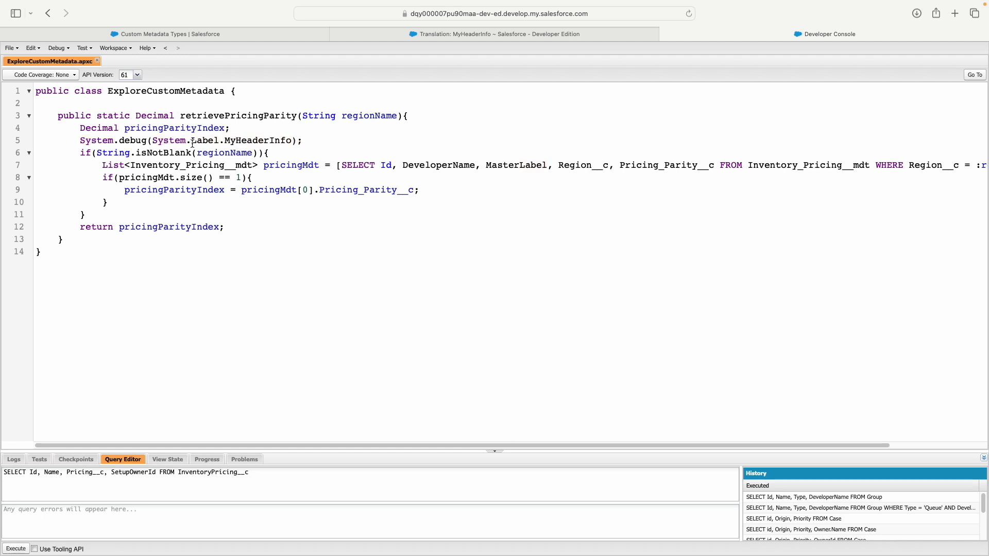
- Highlight System, Label and MyHeaderInfo in turn within the debug line's label reference
double_click(204, 141)
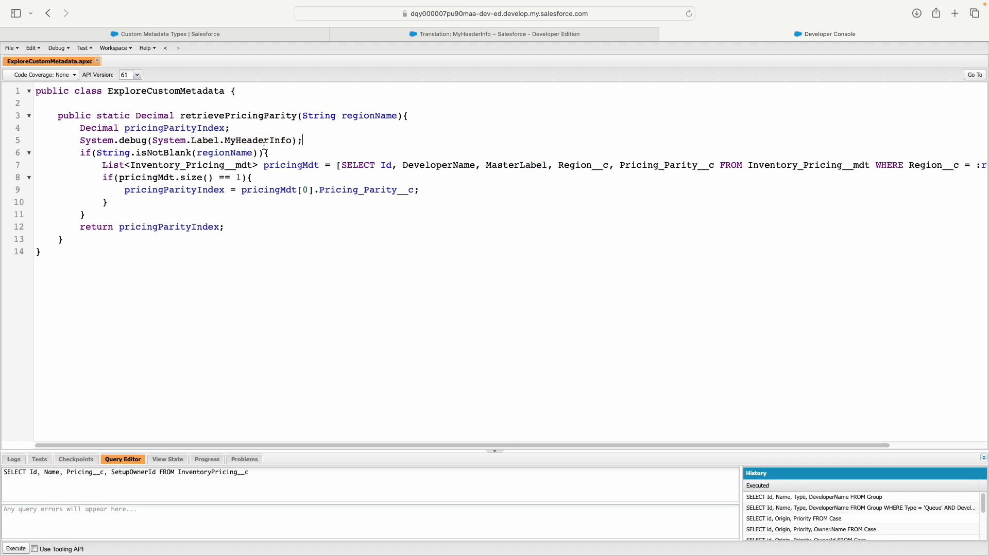
double_click(204, 140)
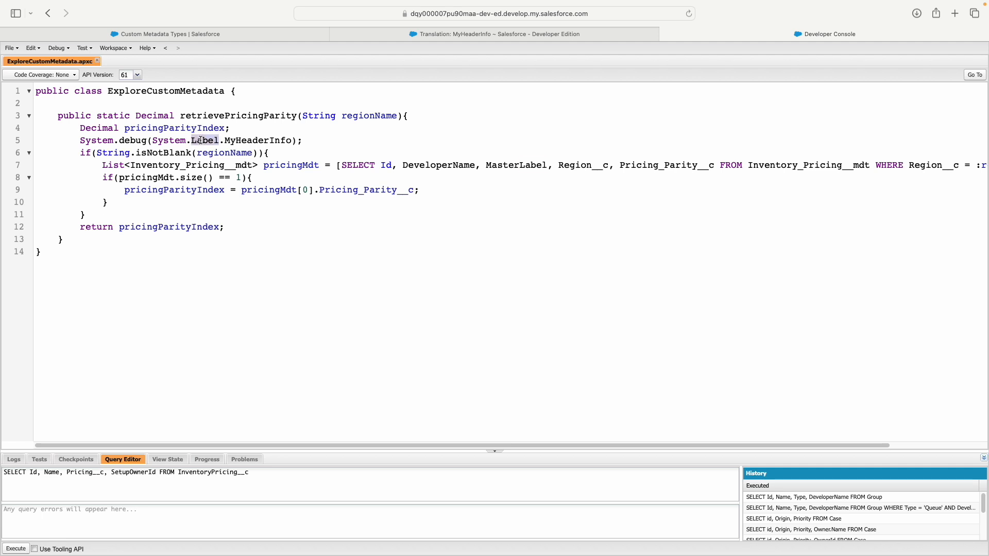
double_click(168, 141)
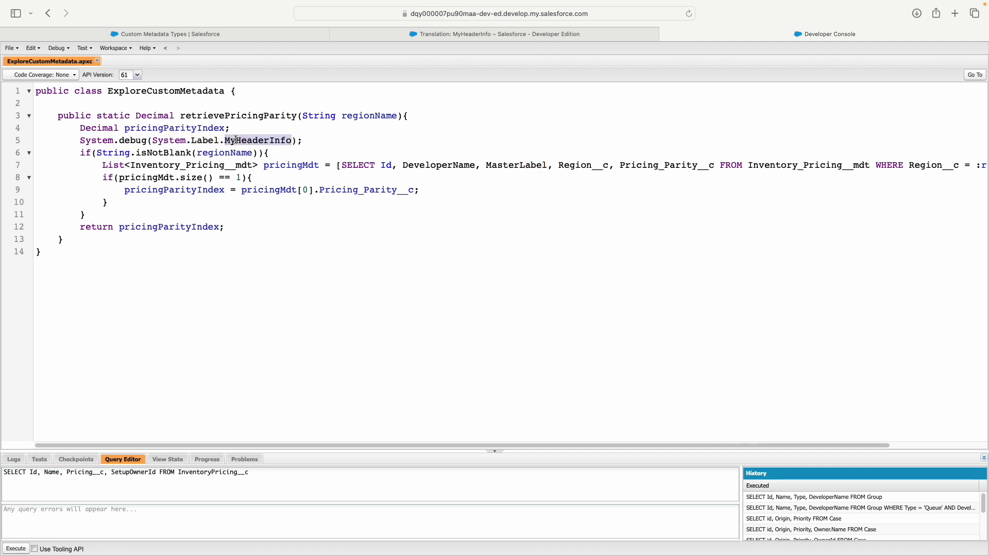
double_click(258, 140)
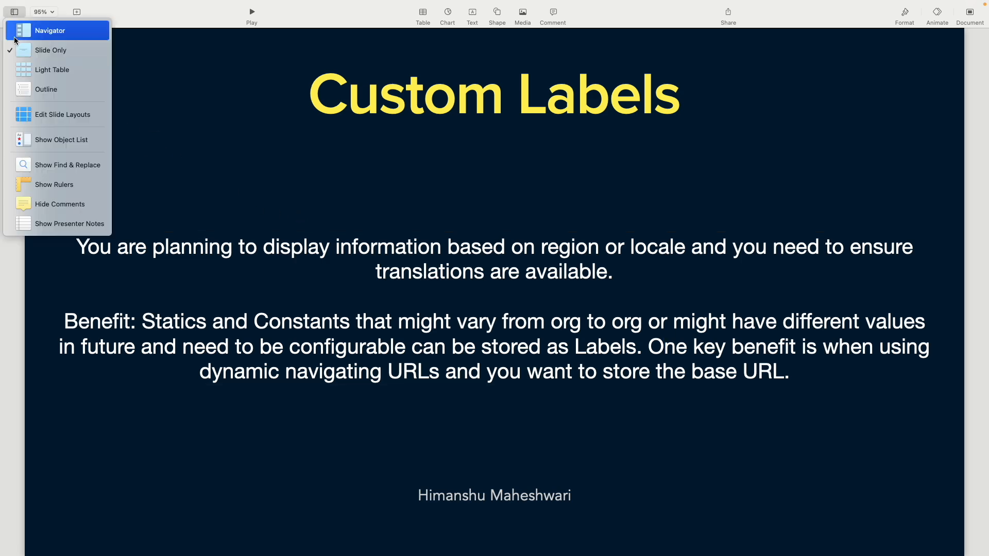
- Show the Navigator, go to the sObject slide and emphasise 'instantiated' and 'System' in its note
left_click(50, 29)
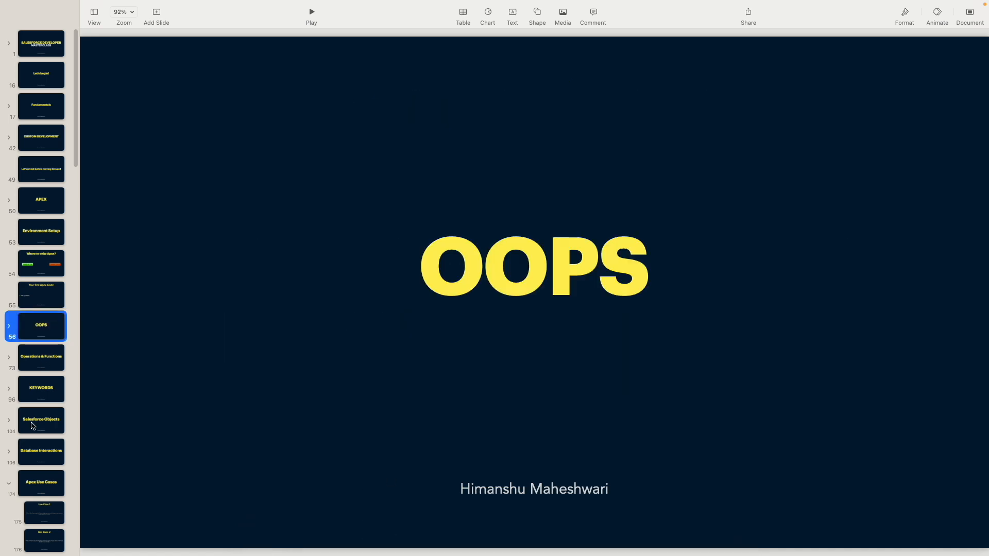
left_click(41, 449)
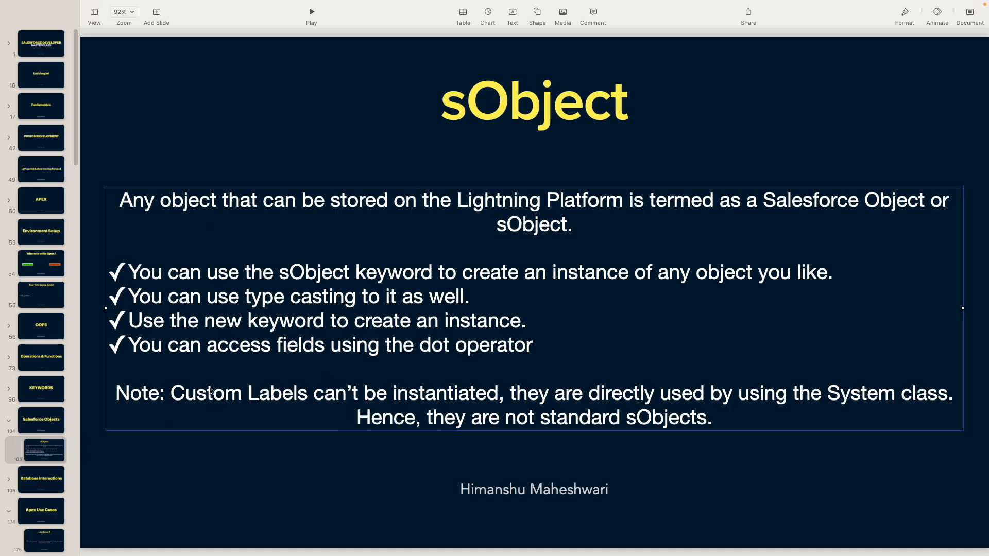
double_click(445, 393)
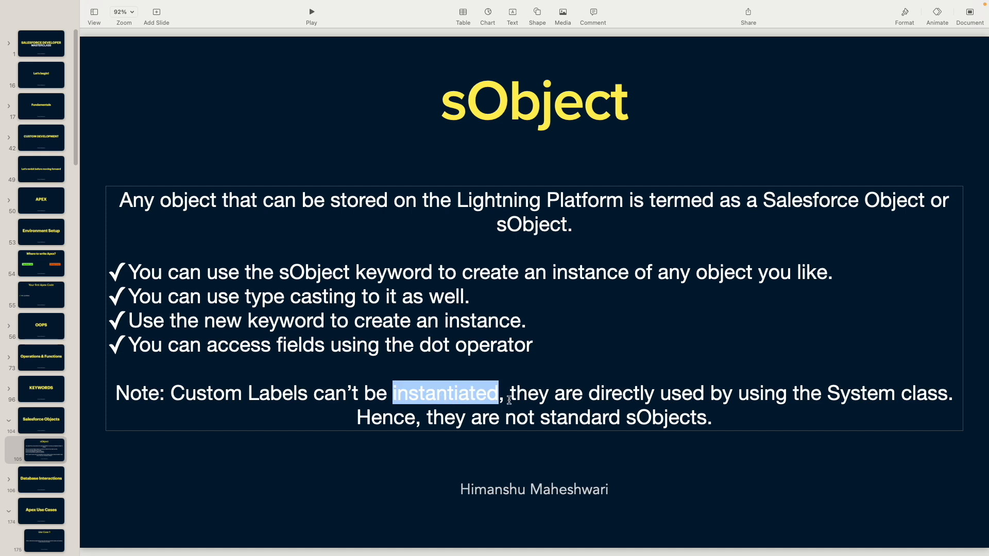
double_click(859, 393)
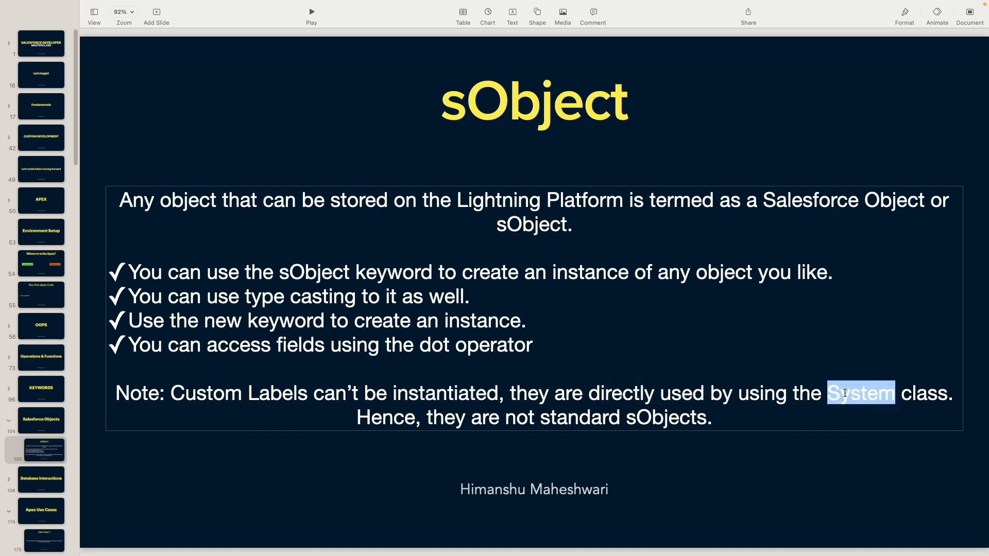
left_click(637, 417)
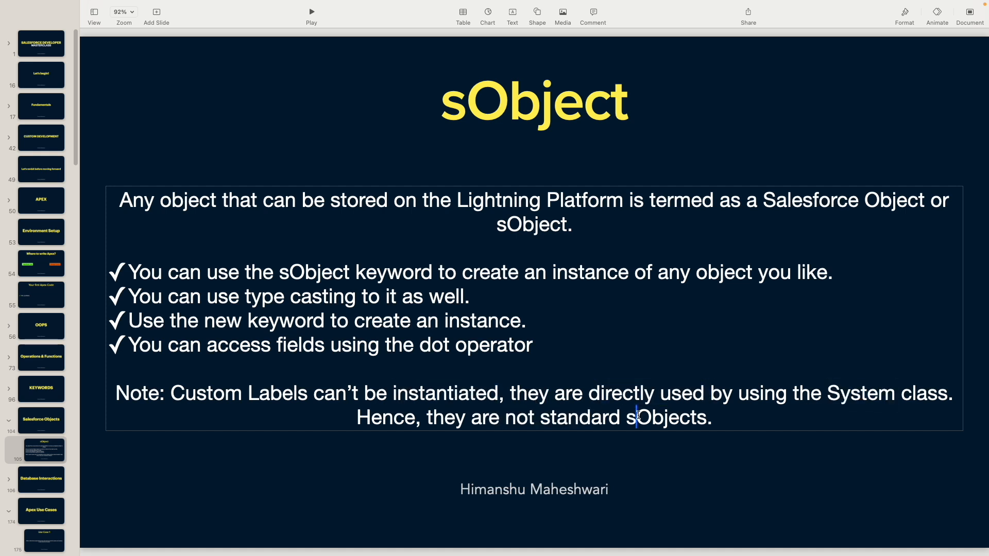
mouse_move(479, 406)
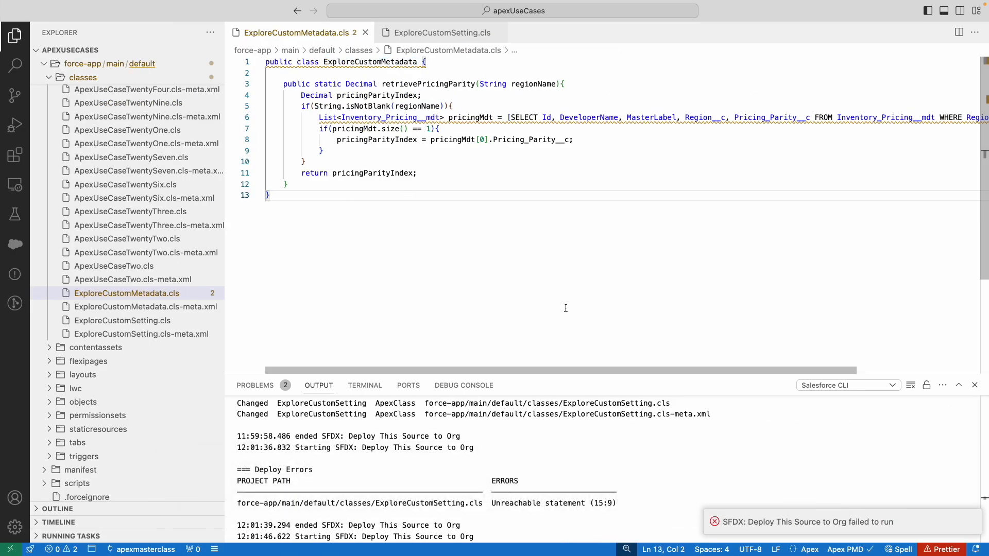
- Open ExploreCustomMetadata.cls showing the retrievePricingParity method in the editor
double_click(532, 139)
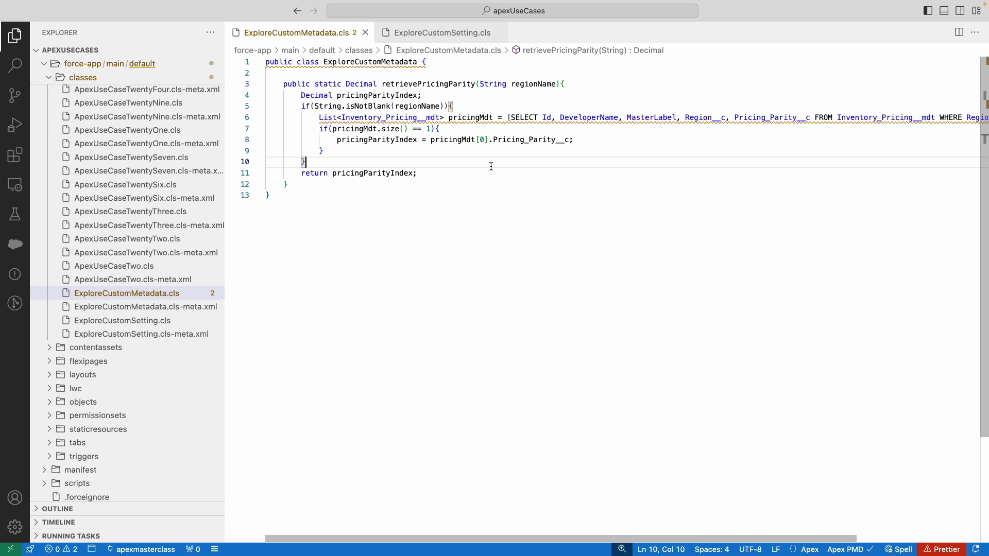
mouse_move(469, 159)
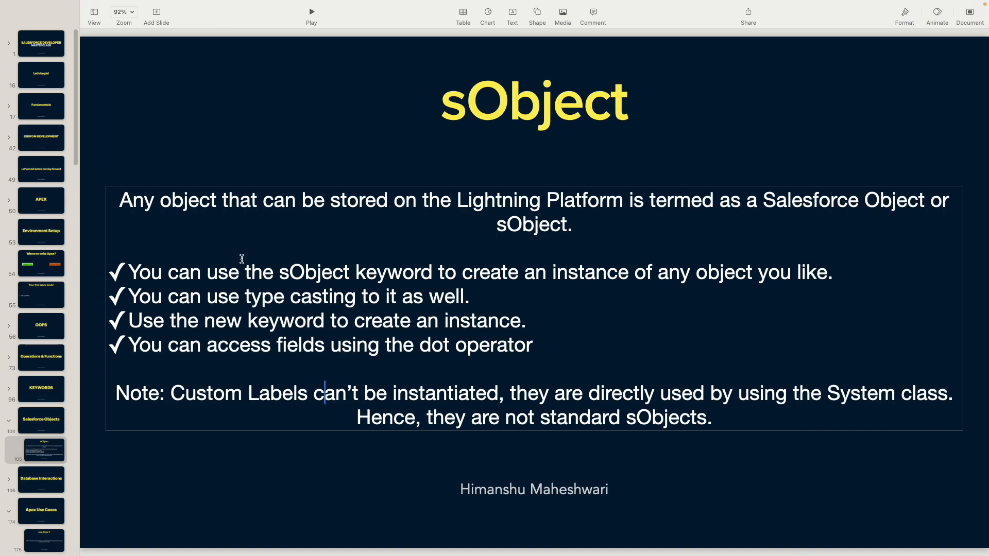
mouse_move(68, 358)
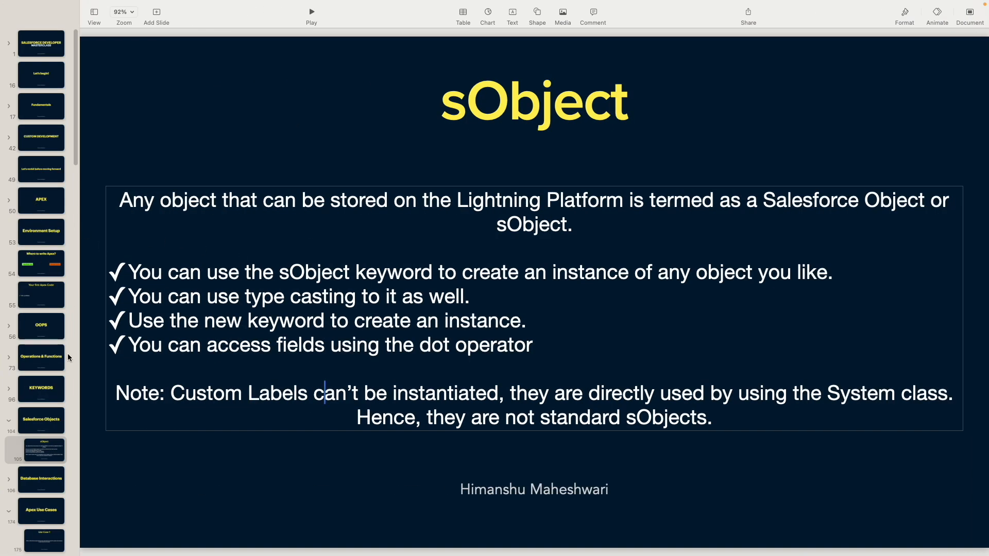
mouse_move(8, 420)
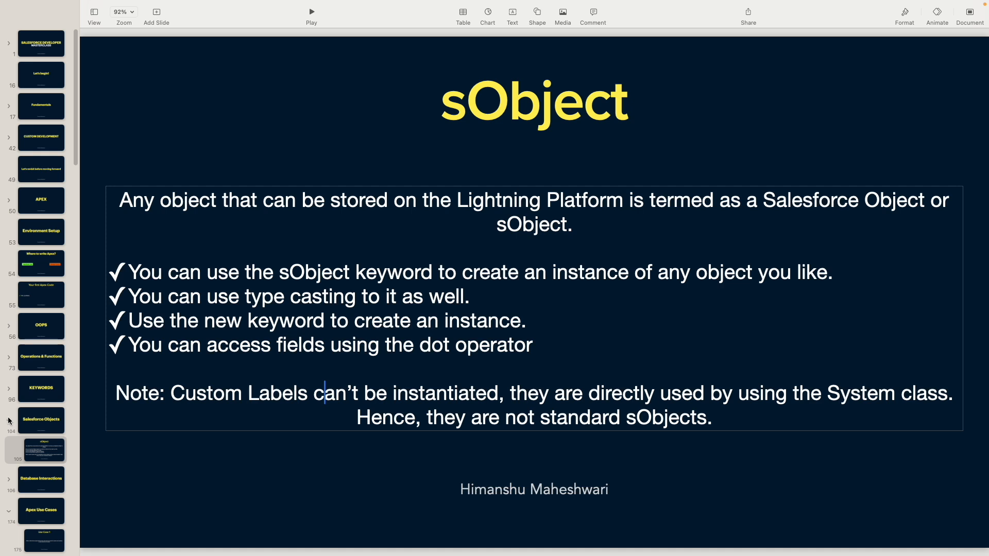